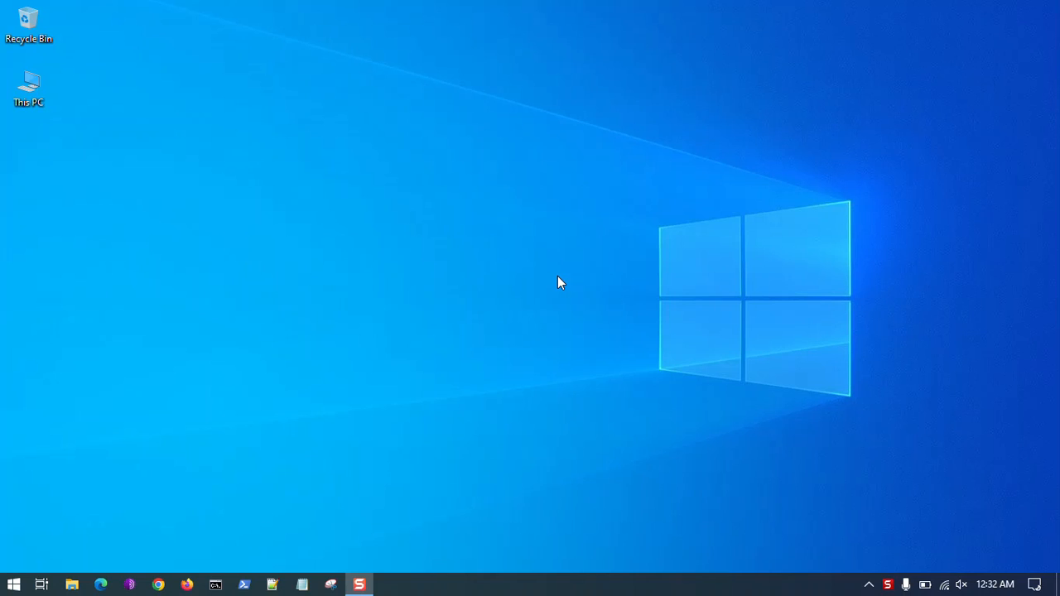
# Search Start for cmd and launch Command Prompt with Run as administrator
pyautogui.click(13, 585)
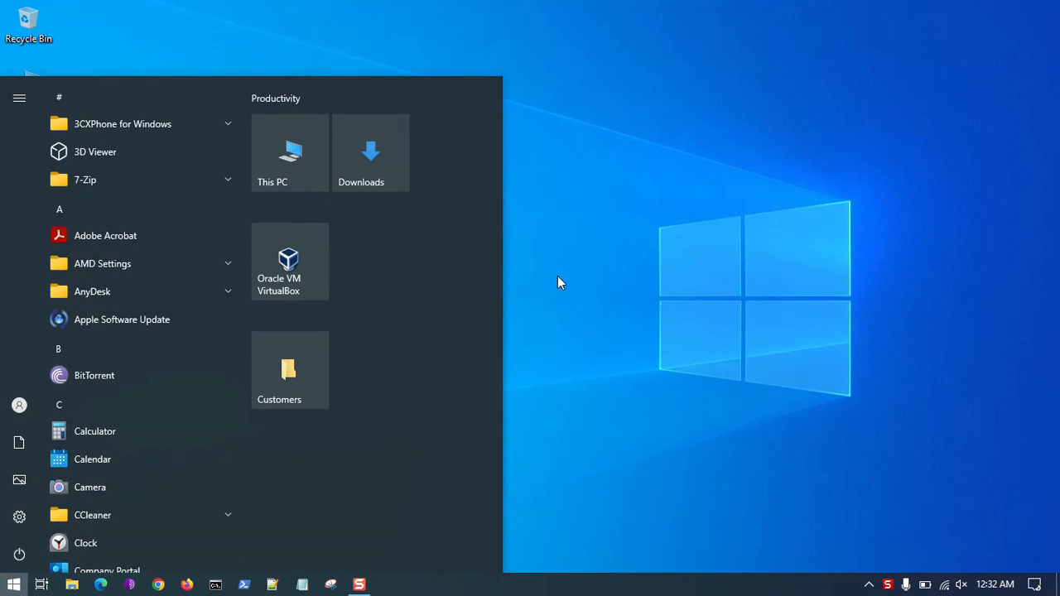
pyautogui.write('cmd')
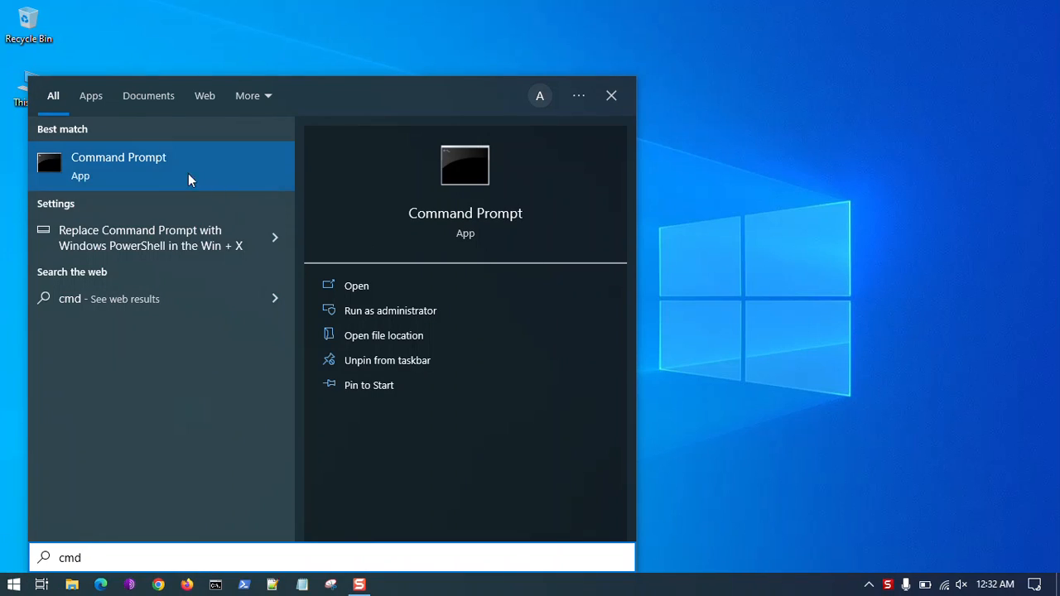
pyautogui.rightClick(119, 164)
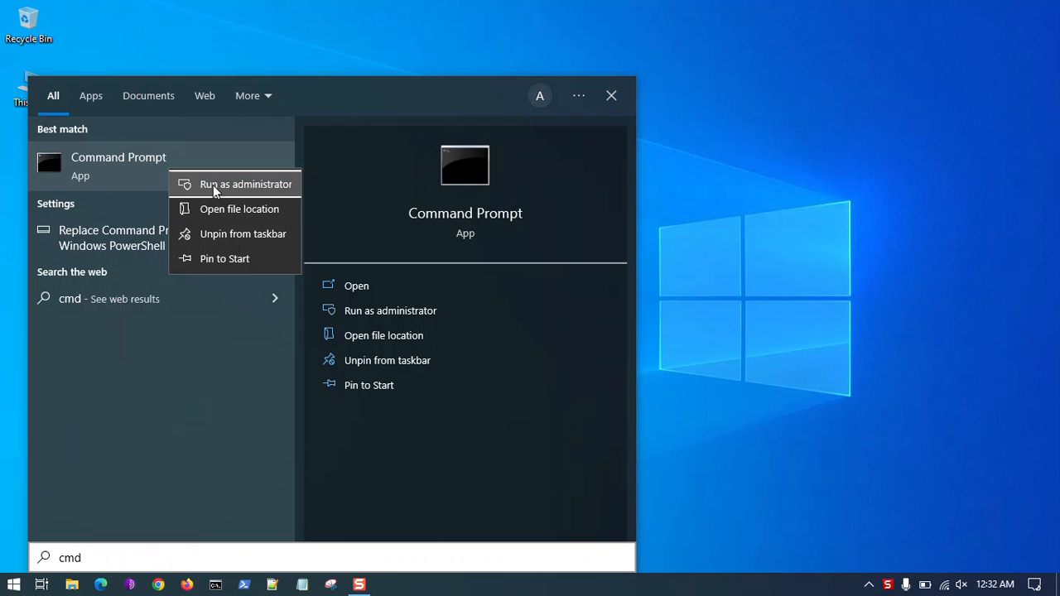
pyautogui.click(245, 183)
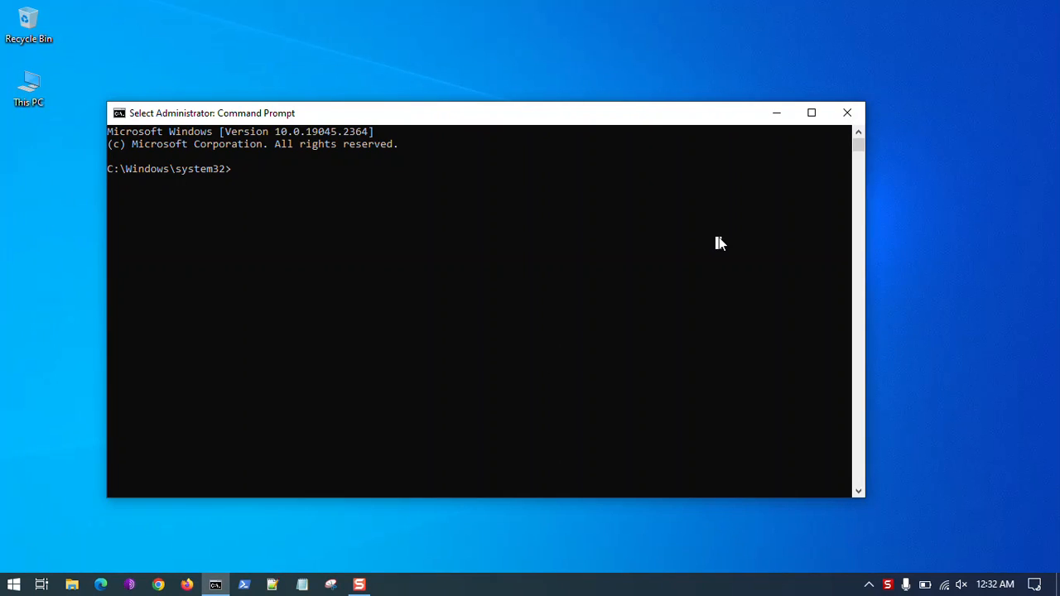
pyautogui.moveTo(863, 496)
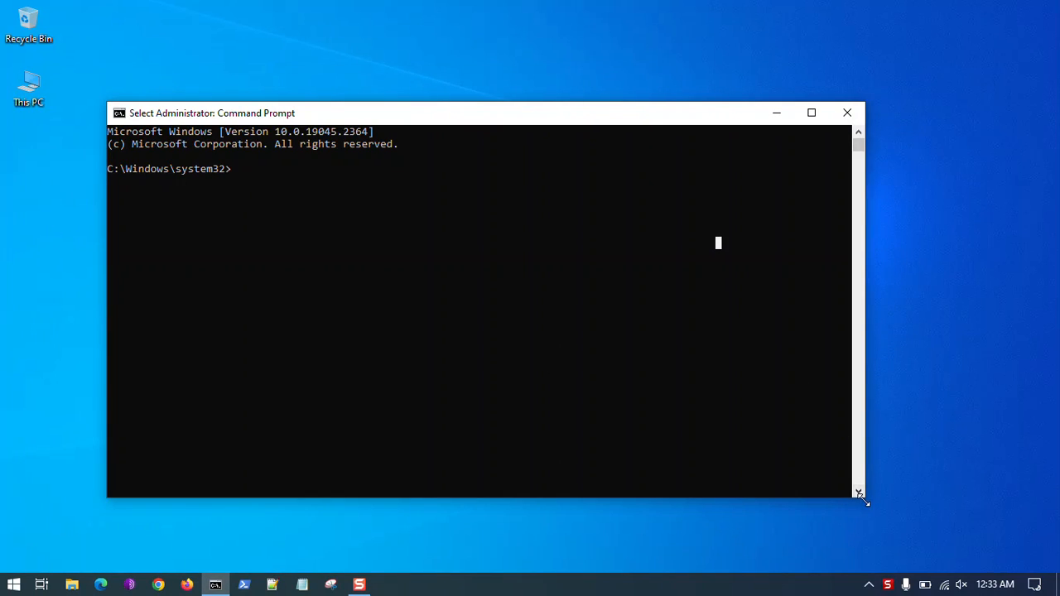
# Resize the administrator Command Prompt window by dragging its corner
pyautogui.moveTo(212, 113); pyautogui.dragTo(190, 51)
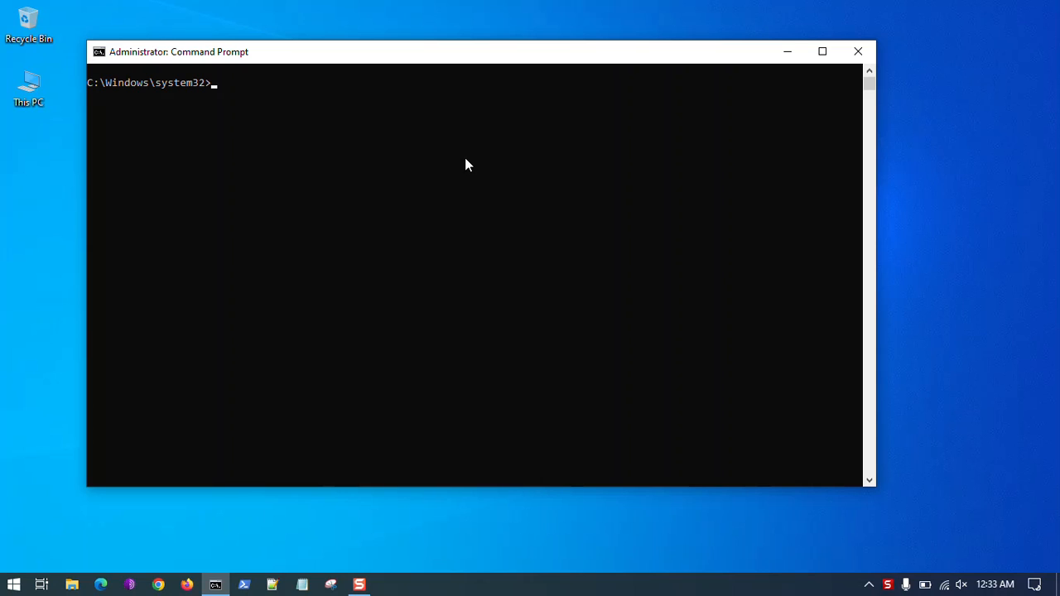
# Switch to drive D and list its existing folders with dir
pyautogui.write('d:')
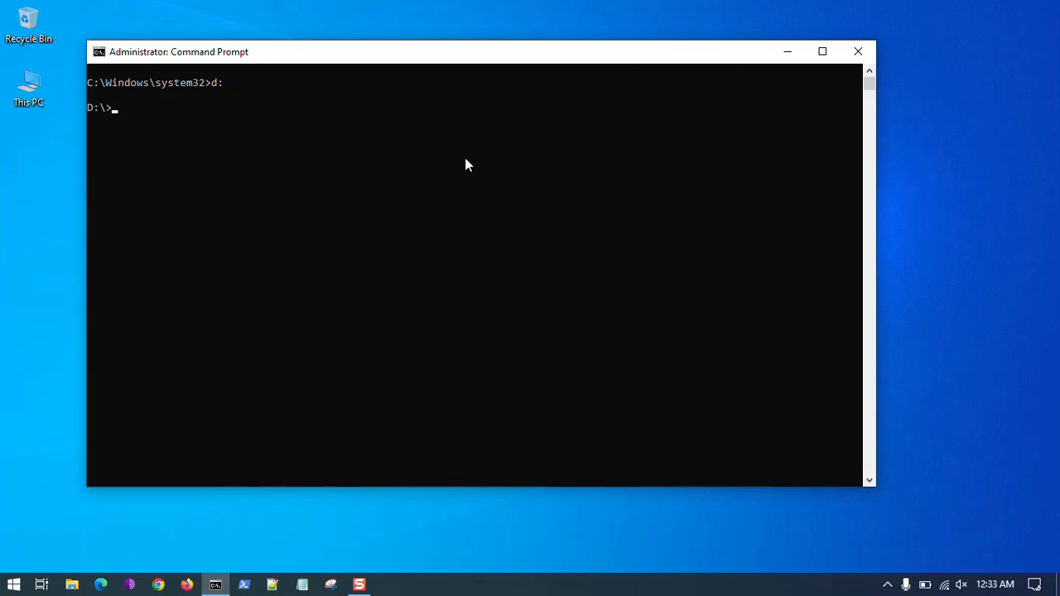
pyautogui.write('dir')
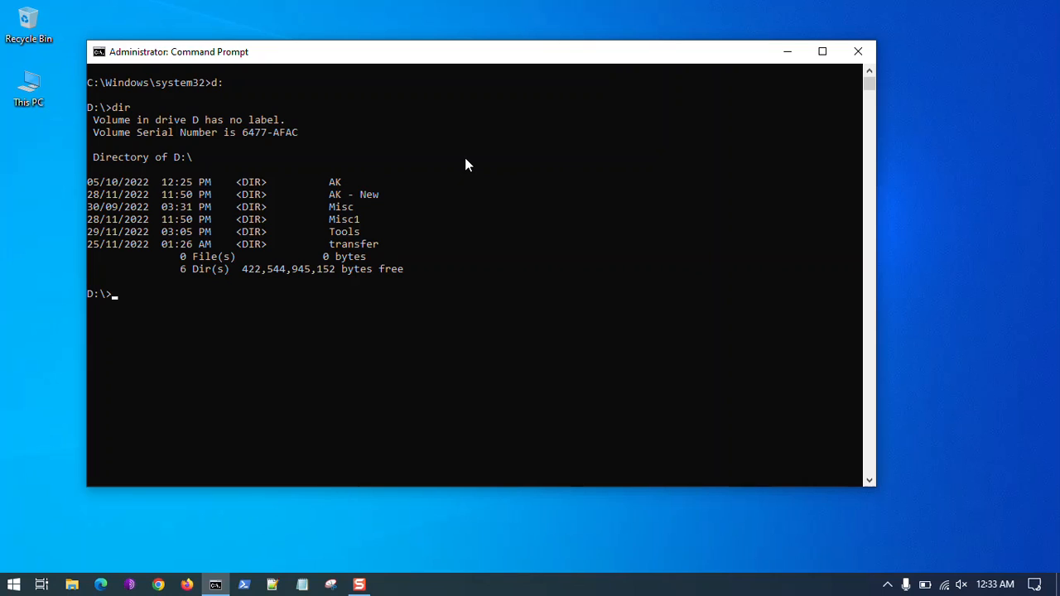
# Create the PingResults folder with mkdir and confirm it in the dir listing
pyautogui.write('mk')
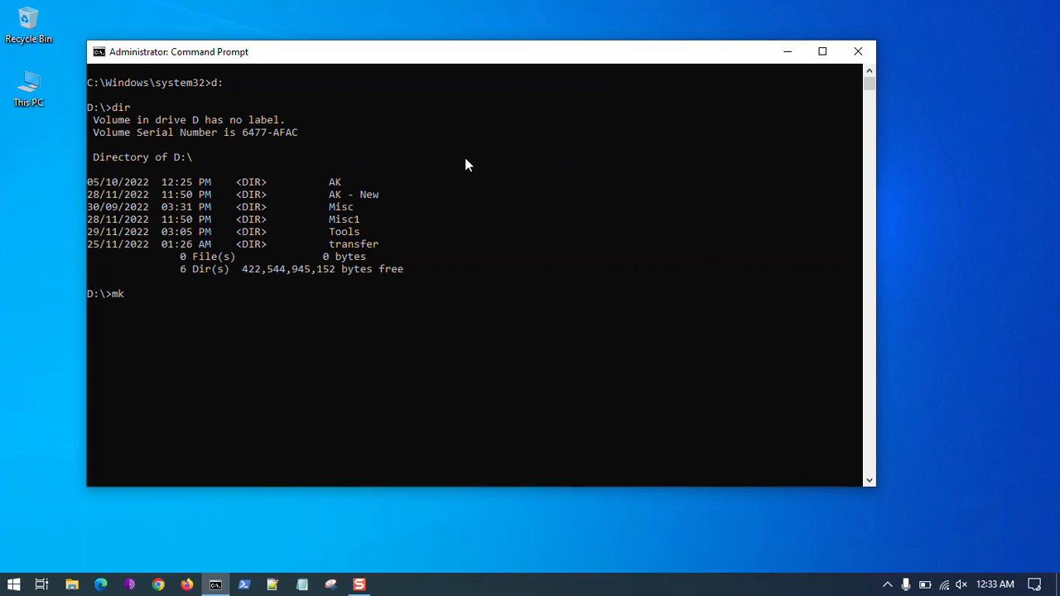
pyautogui.write('dir PingR')
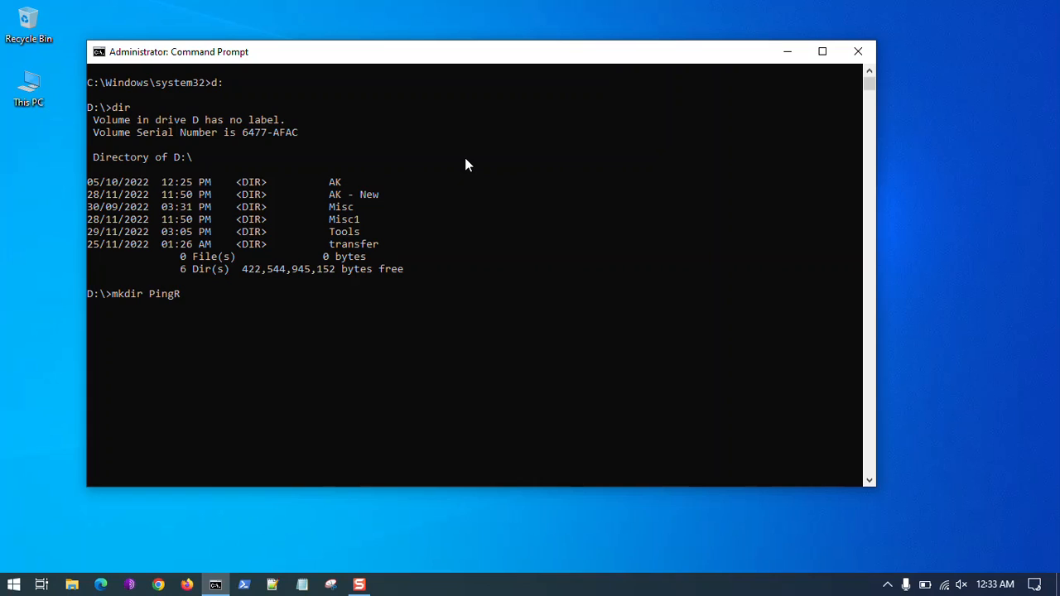
pyautogui.write('esults')
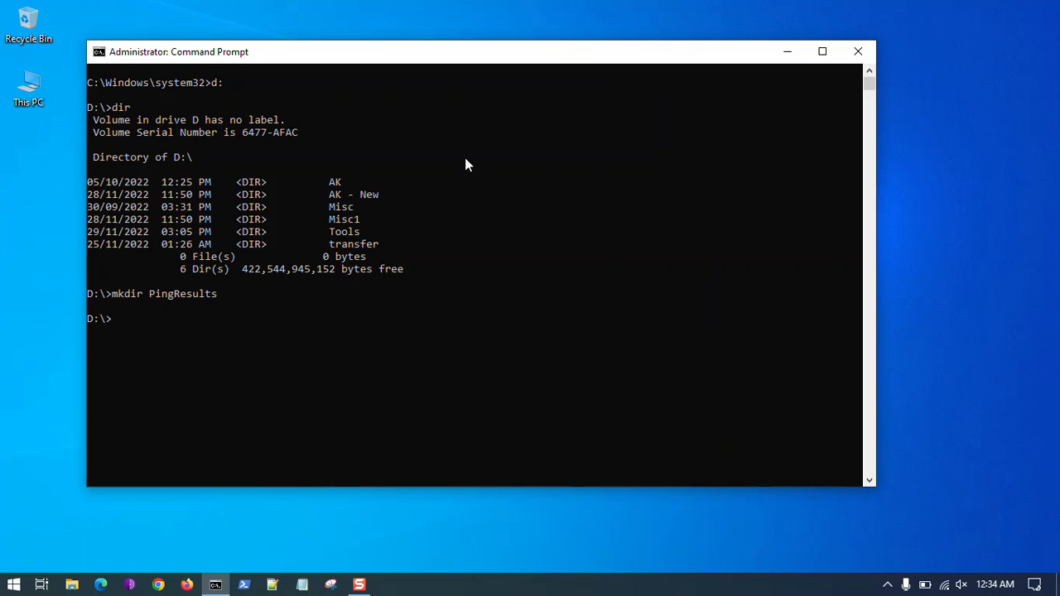
pyautogui.write('dir')
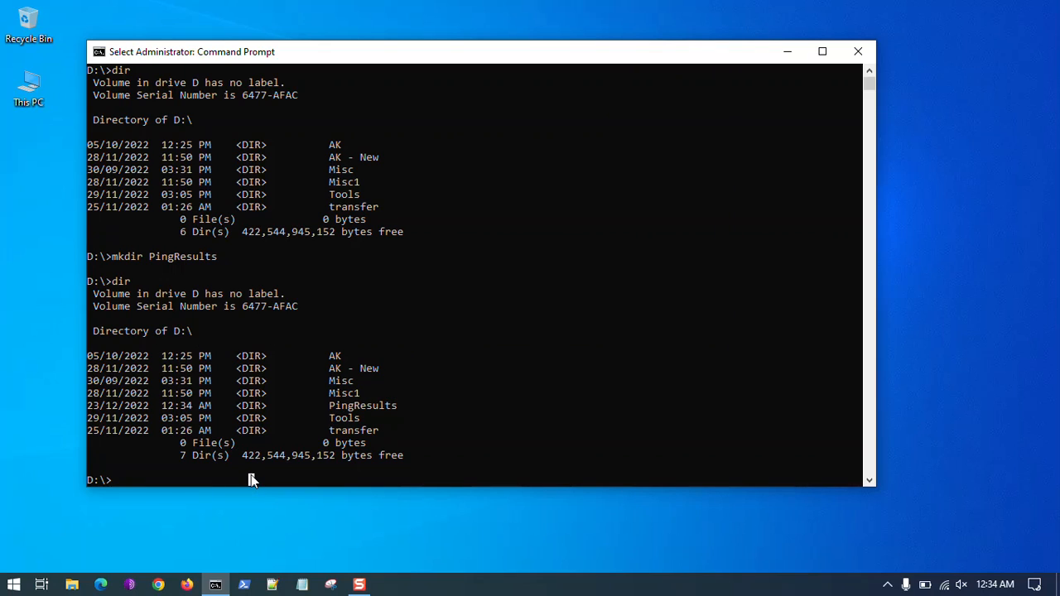
# Change into the PingResults folder and list it to verify it is empty
pyautogui.write('c')
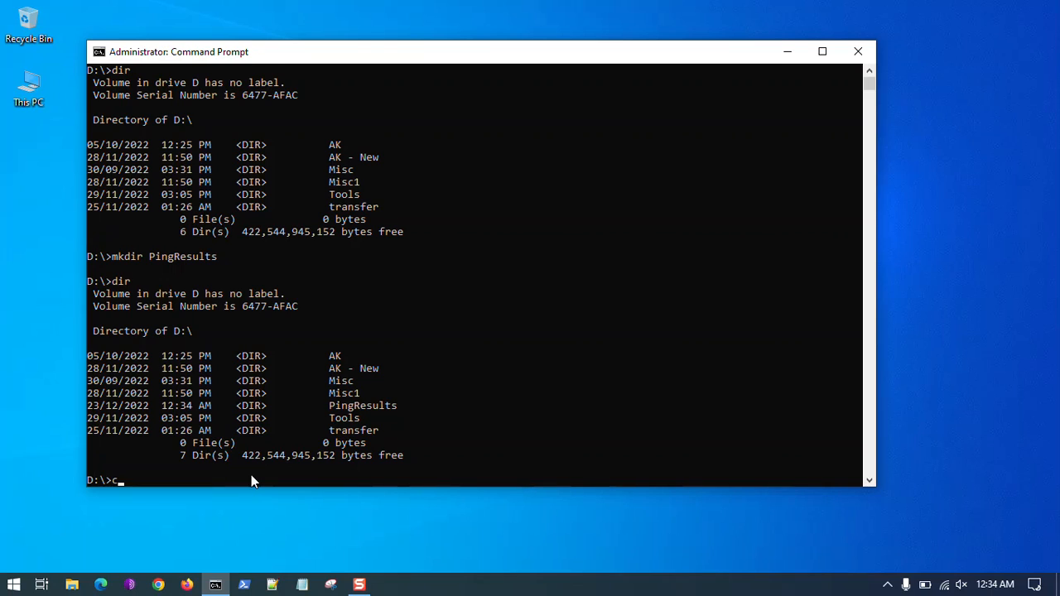
pyautogui.press('Backspace')
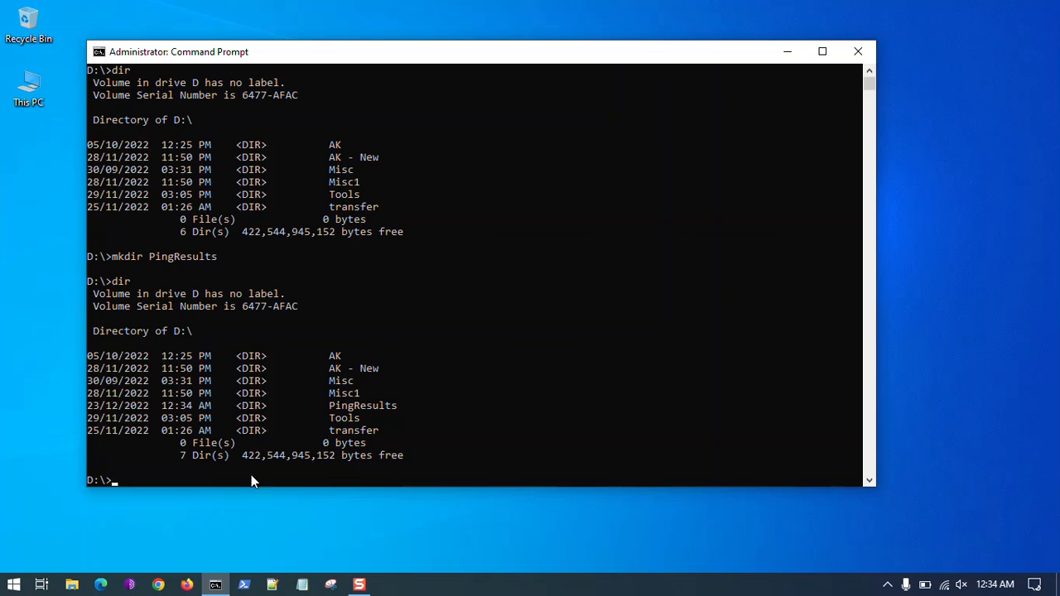
pyautogui.write('cd PingResults')
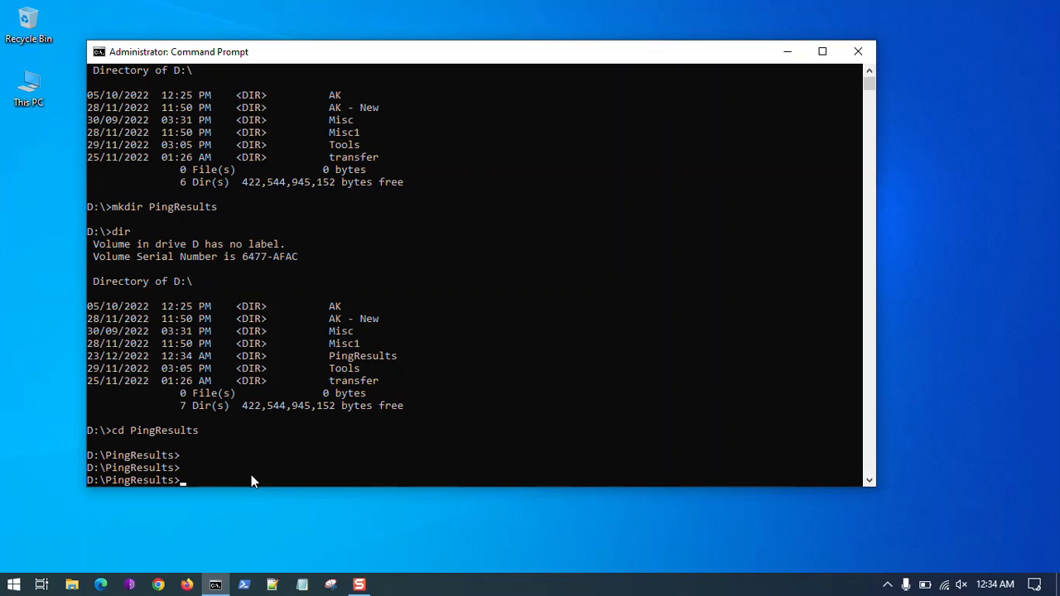
pyautogui.write('dir')
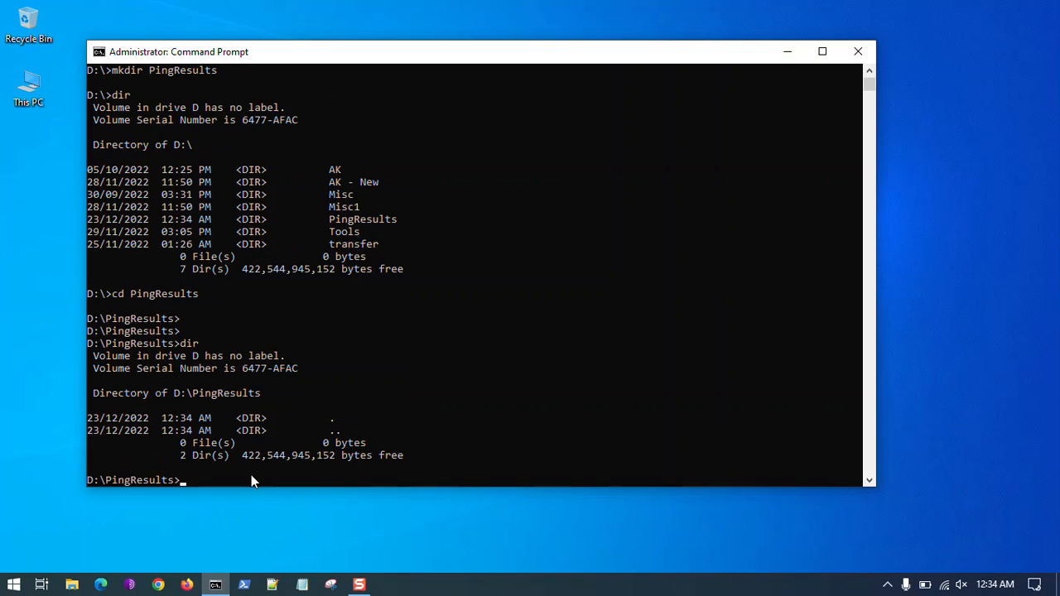
pyautogui.moveTo(178, 442); pyautogui.dragTo(235, 442)
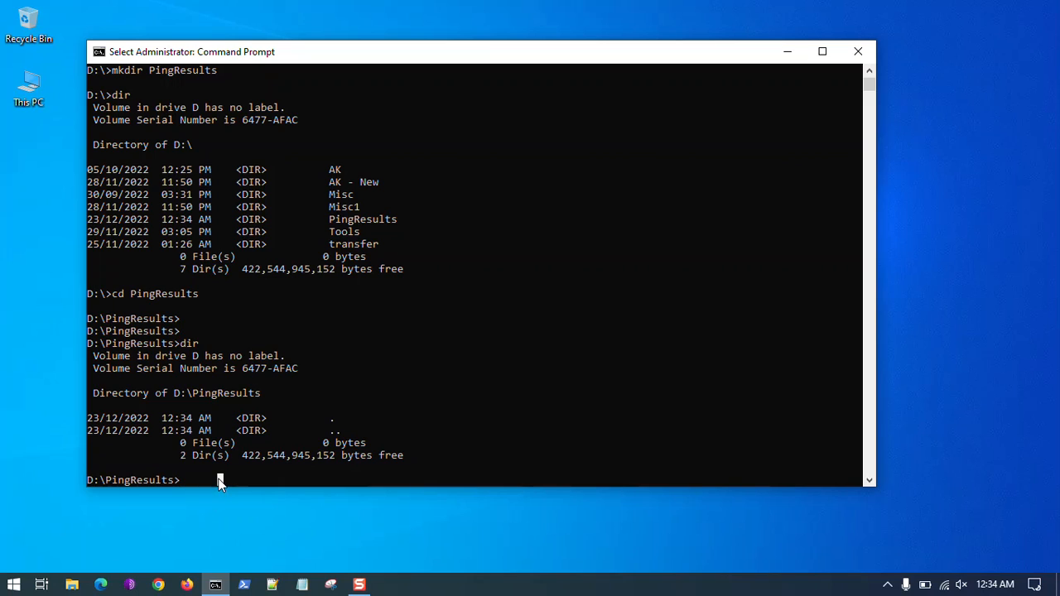
# Clear the console with cls so only the PingResults prompt remains
pyautogui.write('cl')
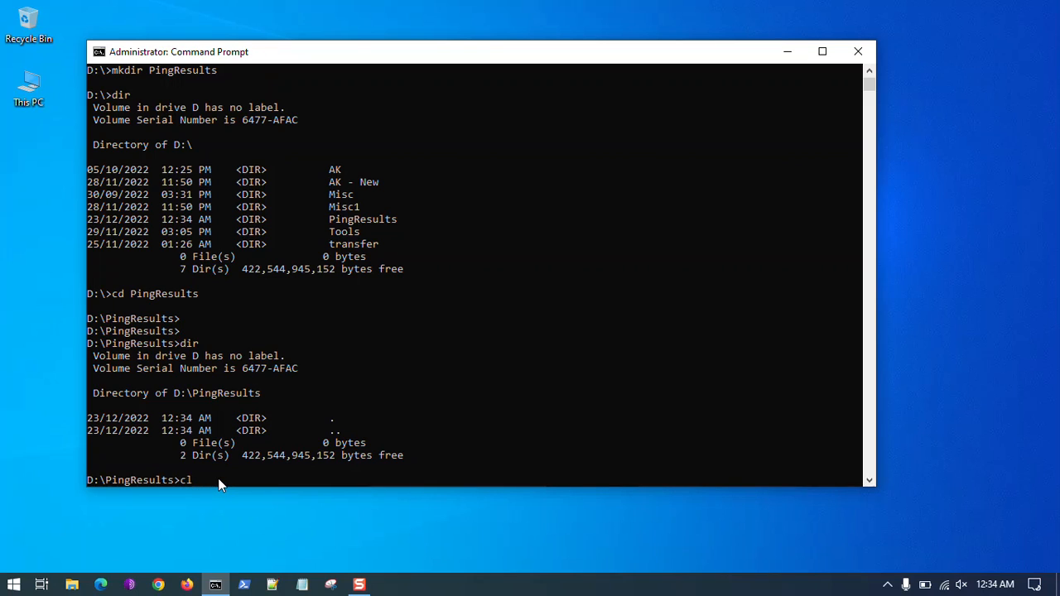
pyautogui.press('enter')
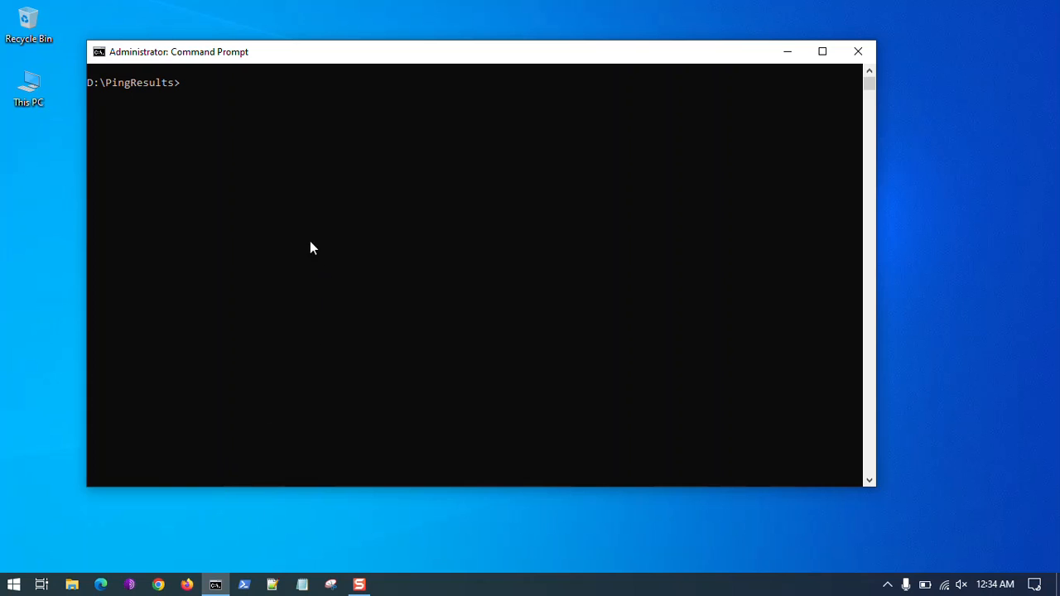
pyautogui.moveTo(308, 177)
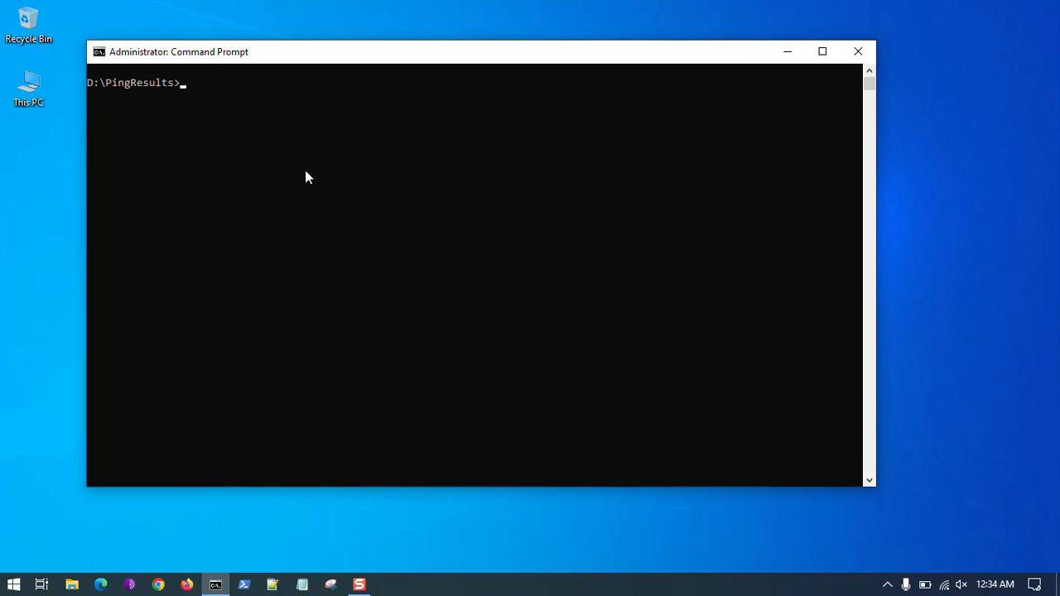
# Run ipconfig to find the Wi-Fi default gateway 192.168.10.1, then clear the screen
pyautogui.write('i')
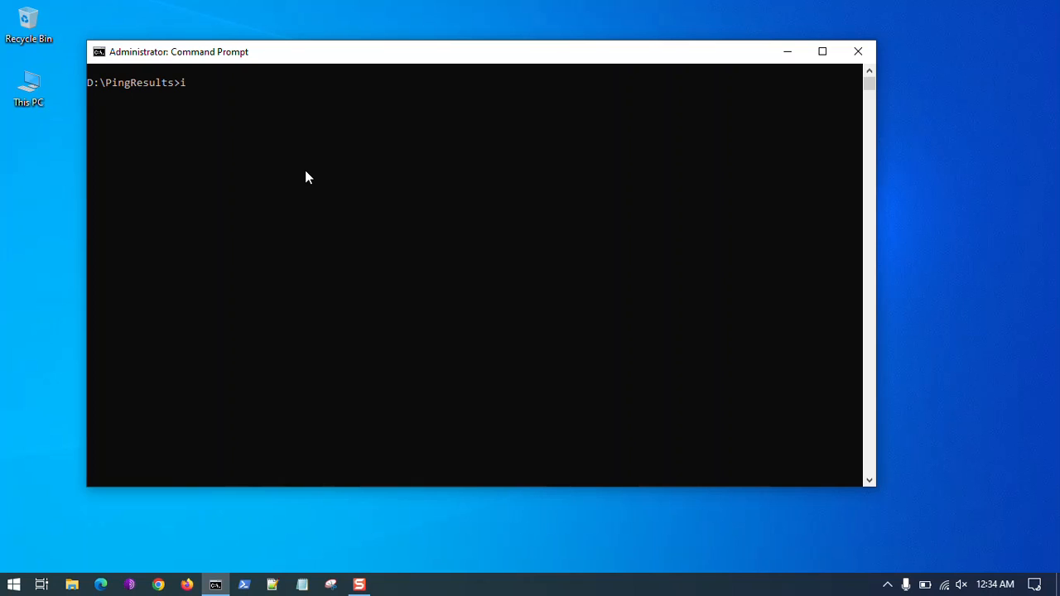
pyautogui.write('pfon')
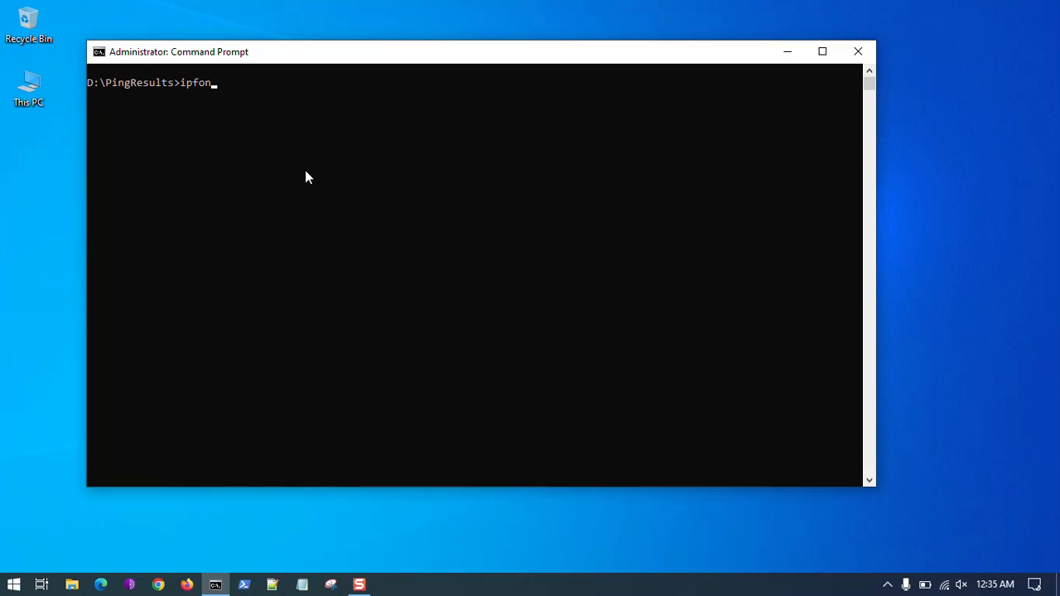
pyautogui.press('BackSpace')
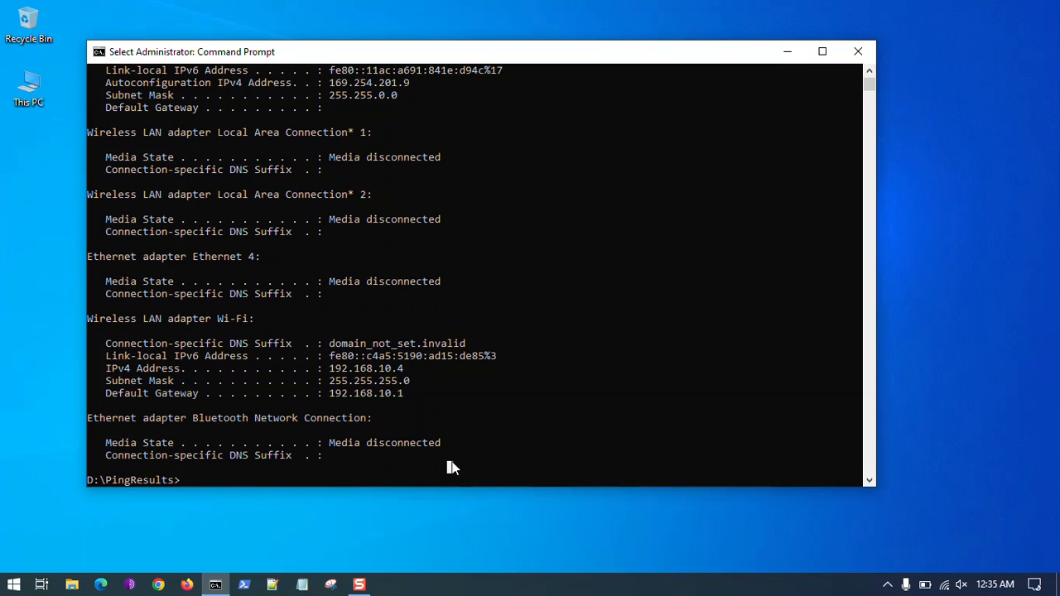
pyautogui.write('cl')
pyautogui.write('pin')
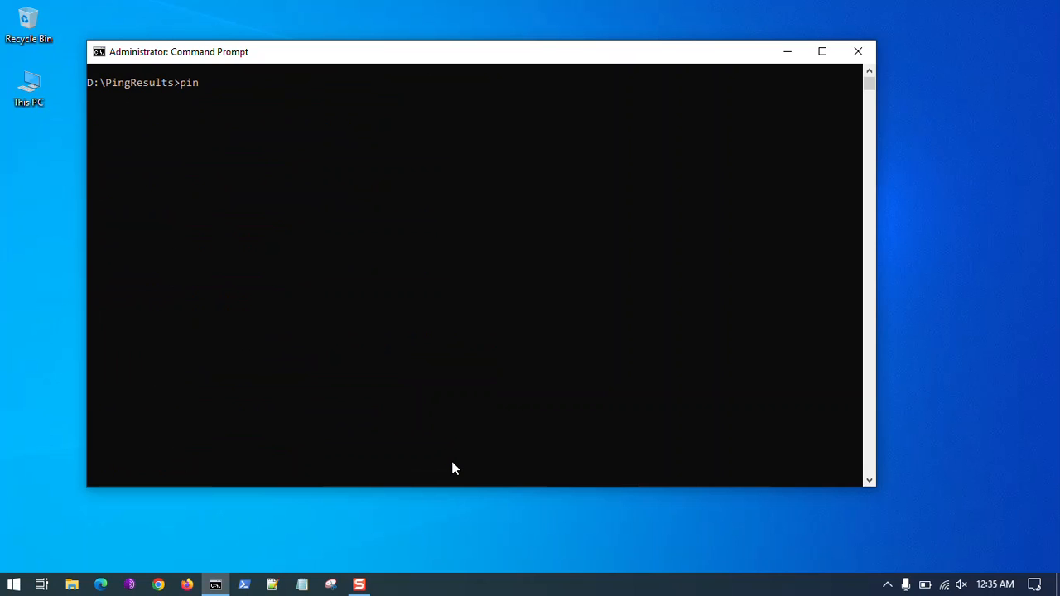
# Run a continuous ping of 192.168.10.1 -t redirected into ping.txt
pyautogui.write('g')
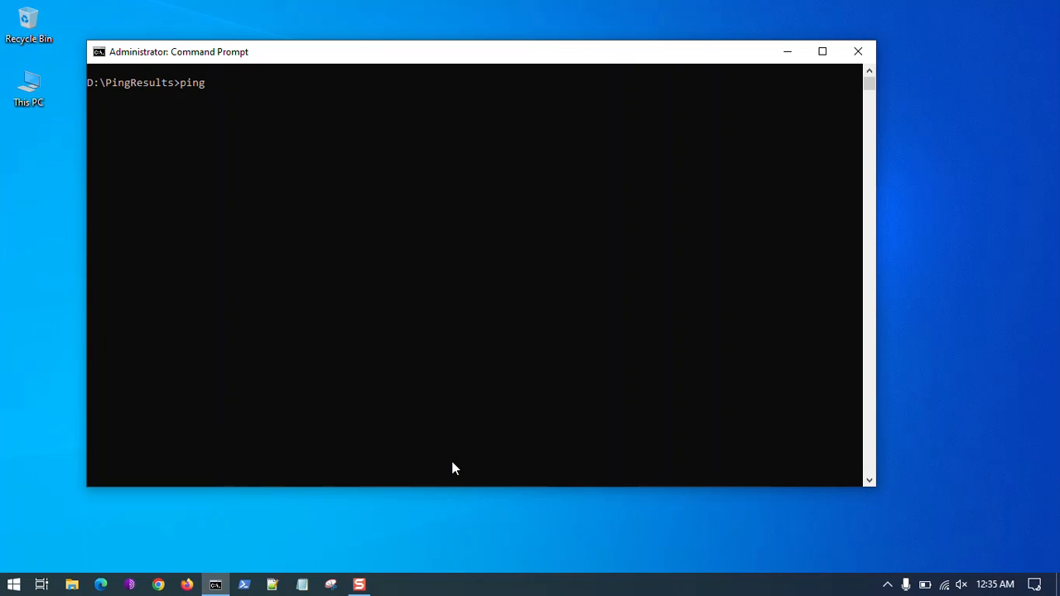
pyautogui.write('192.168')
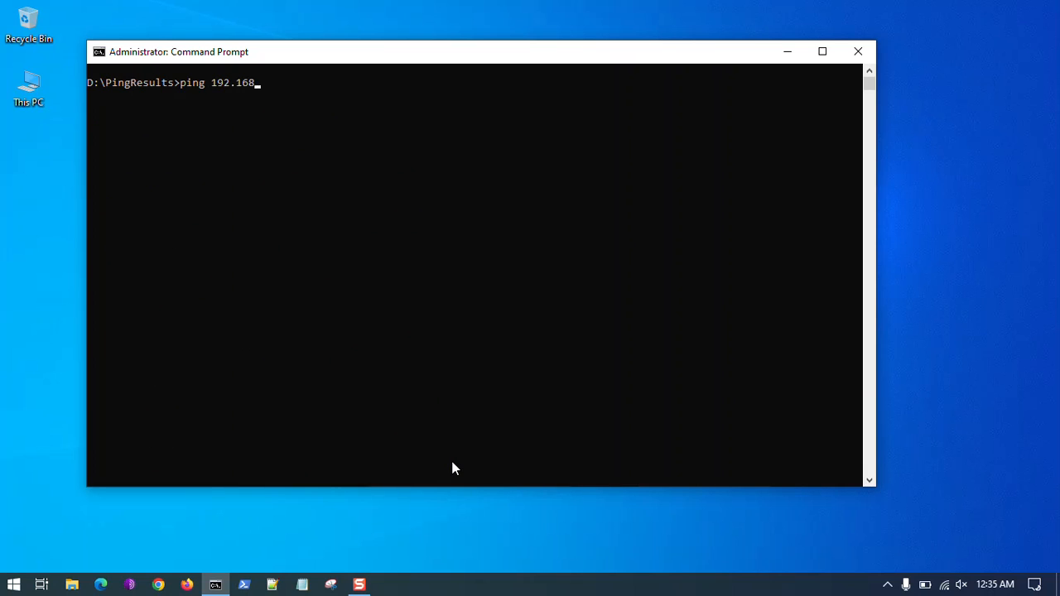
pyautogui.write('.10.1')
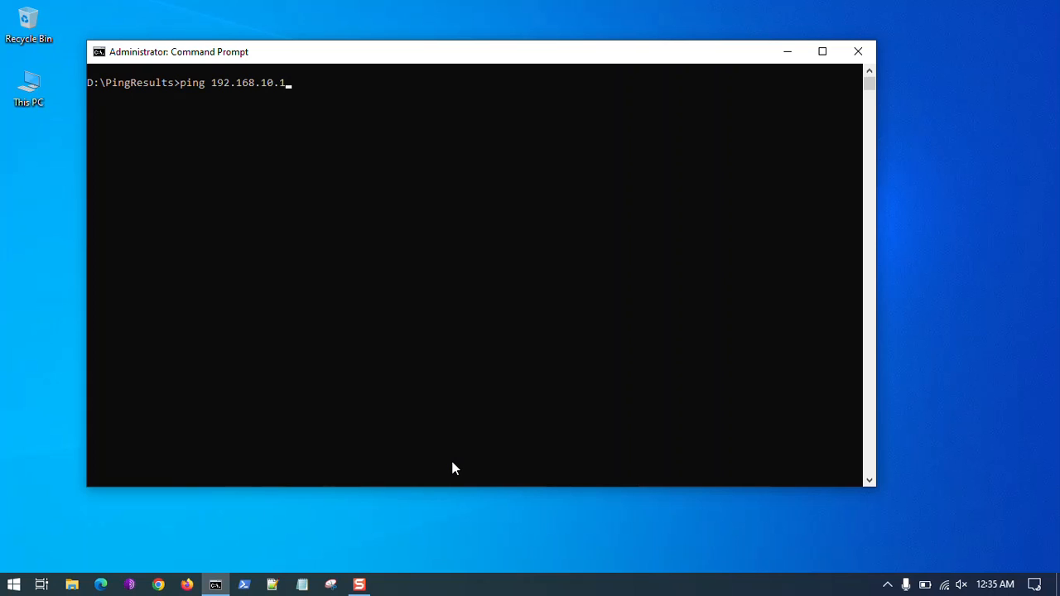
pyautogui.write('-t')
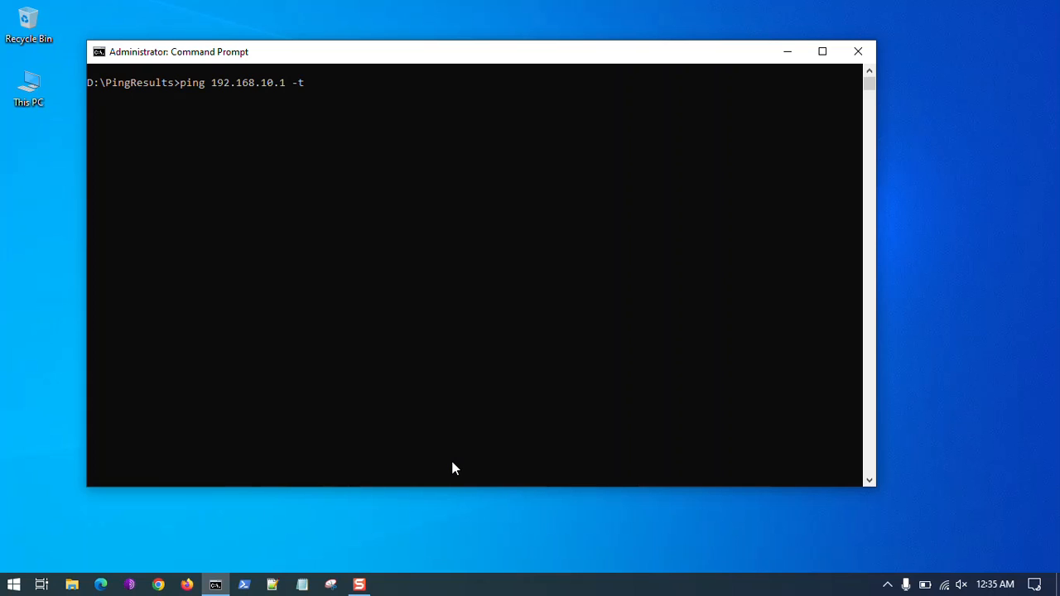
pyautogui.write('>')
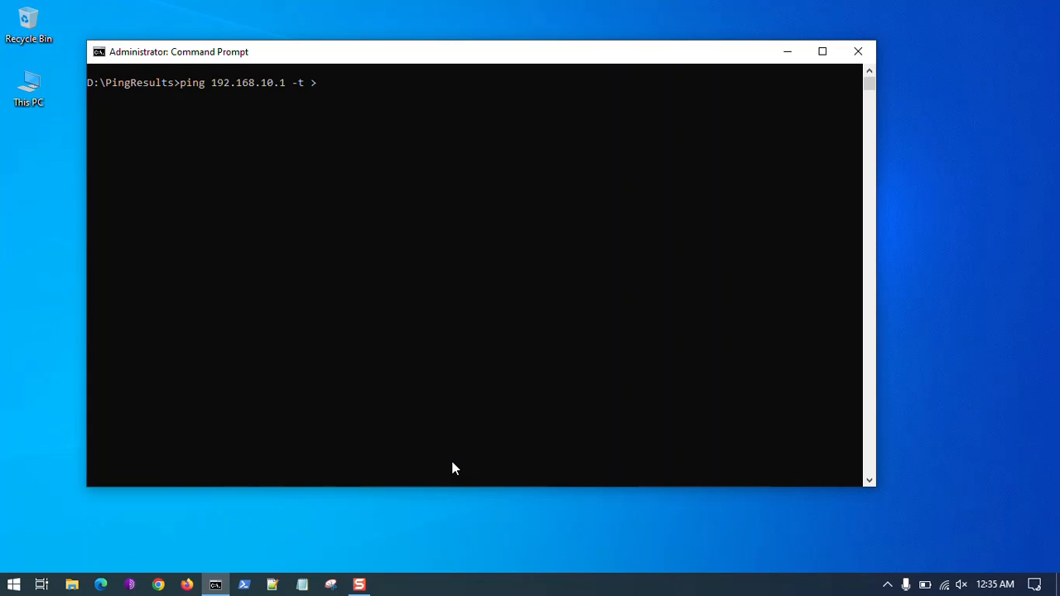
pyautogui.write('ping')
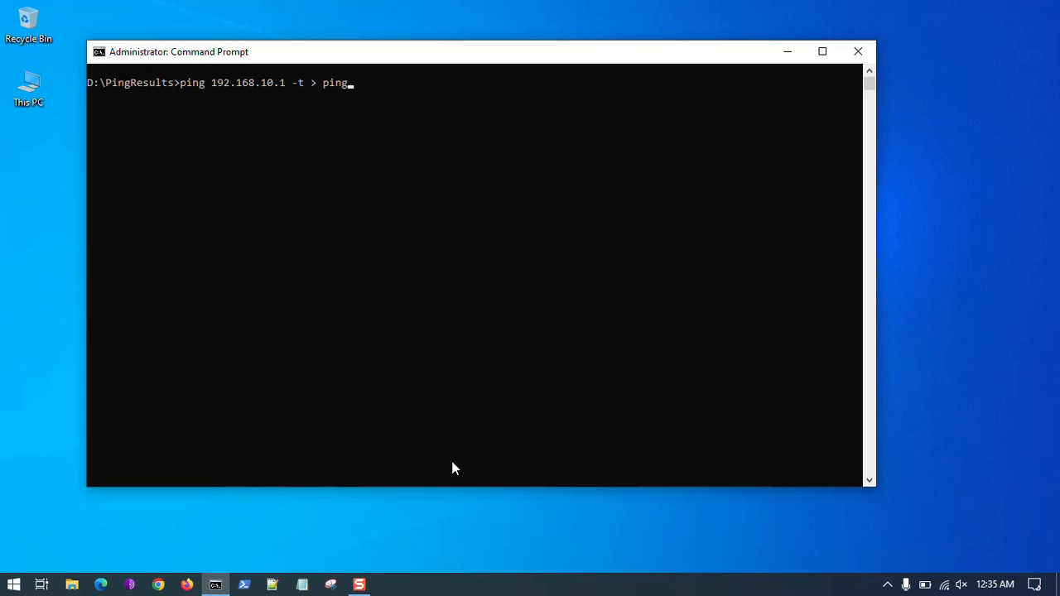
pyautogui.write('.txt')
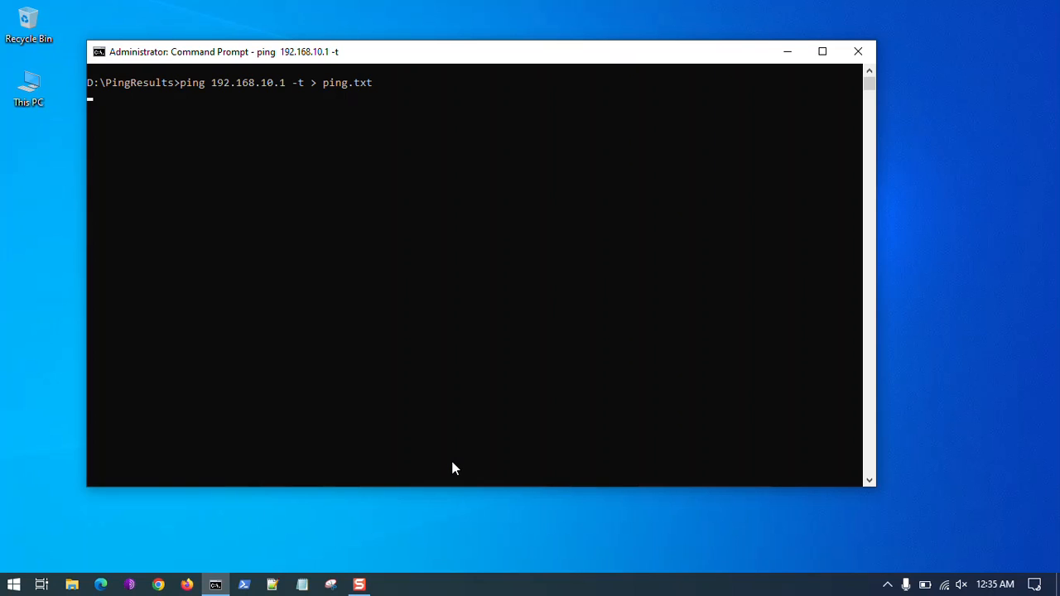
# Browse This PC to Local Disk (D:) and open the PingResults folder
pyautogui.click(30, 86)
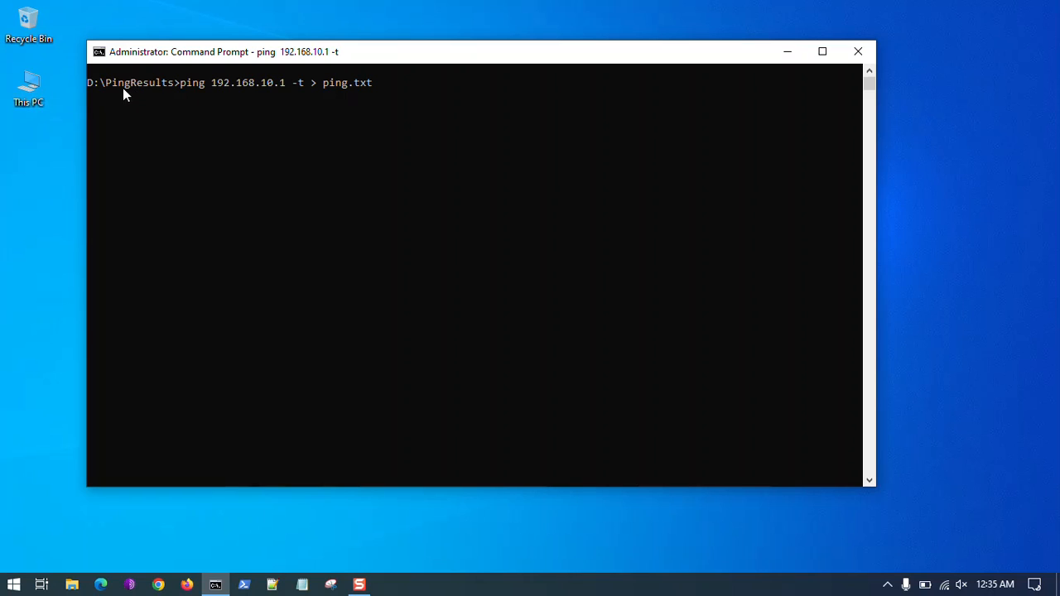
pyautogui.click(28, 87)
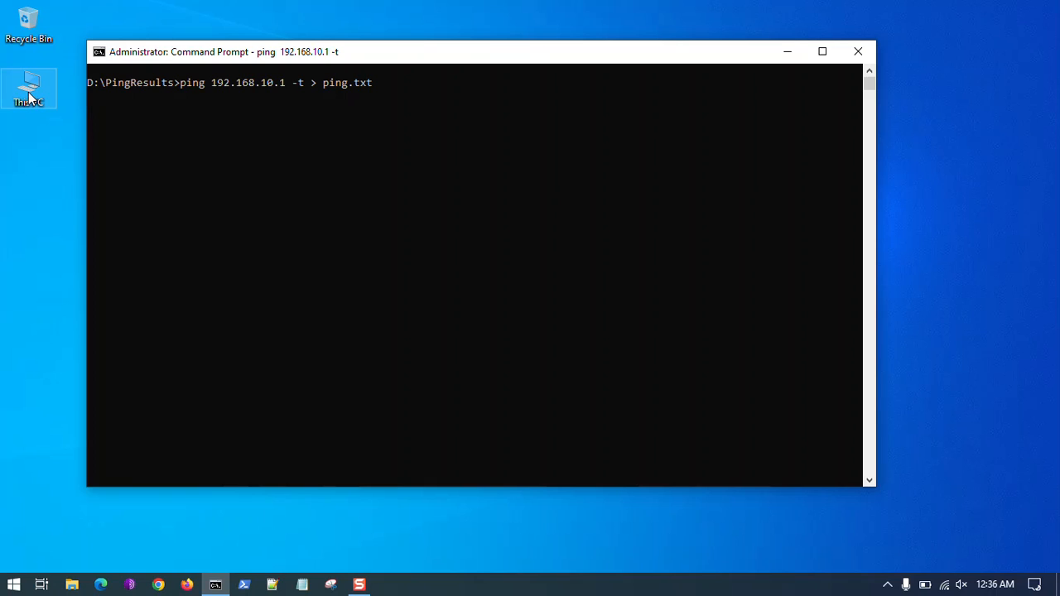
pyautogui.doubleClick(30, 90)
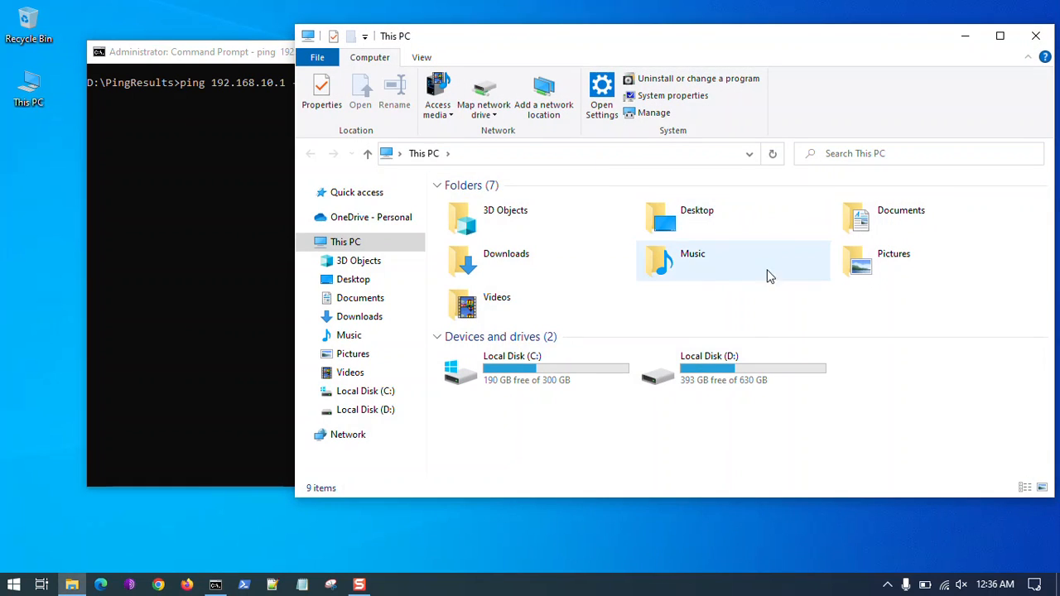
pyautogui.doubleClick(708, 368)
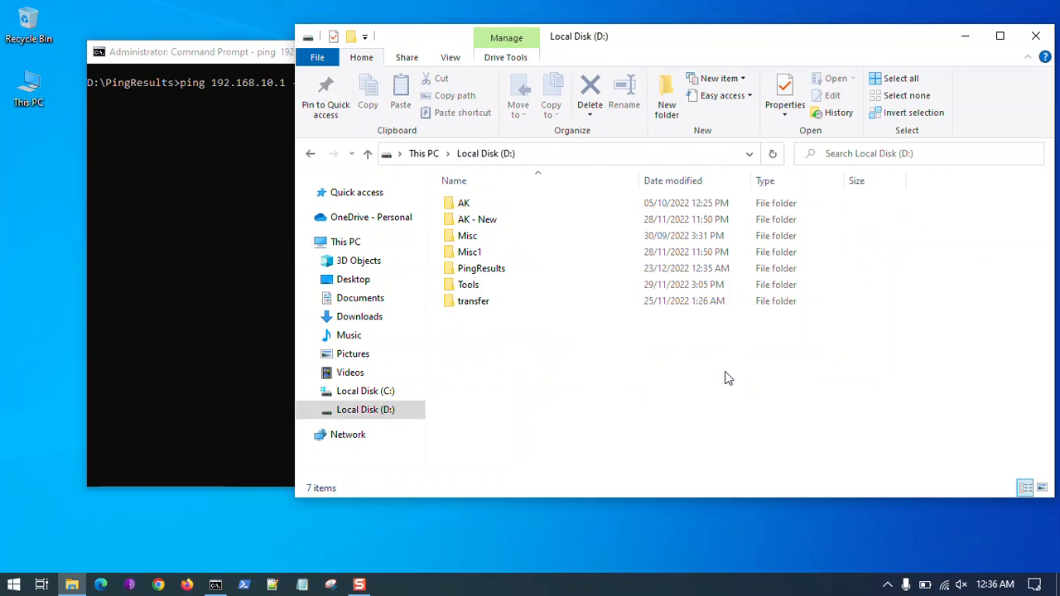
pyautogui.click(480, 268)
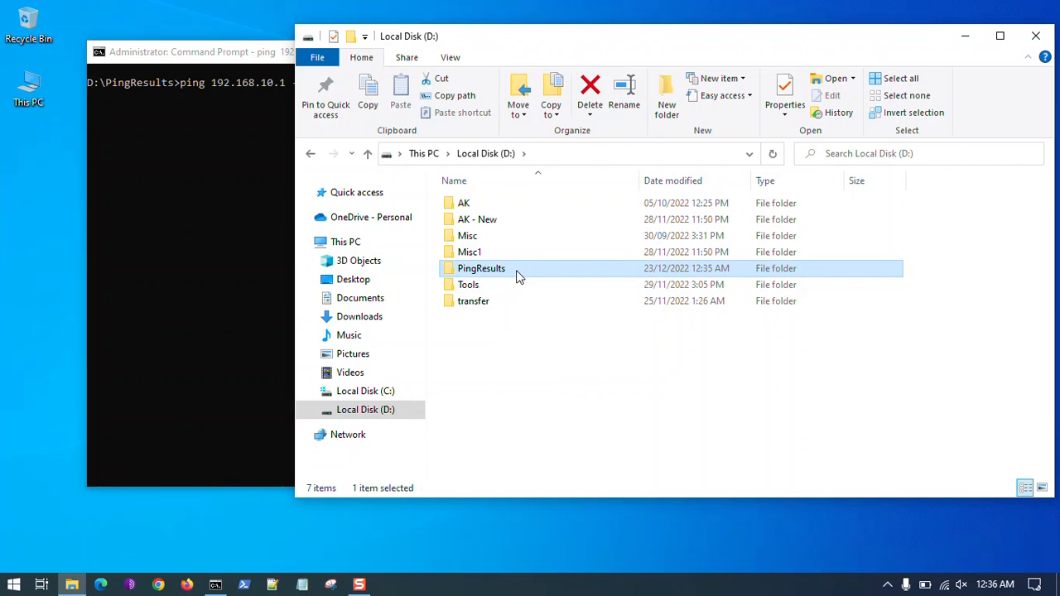
pyautogui.moveTo(513, 273)
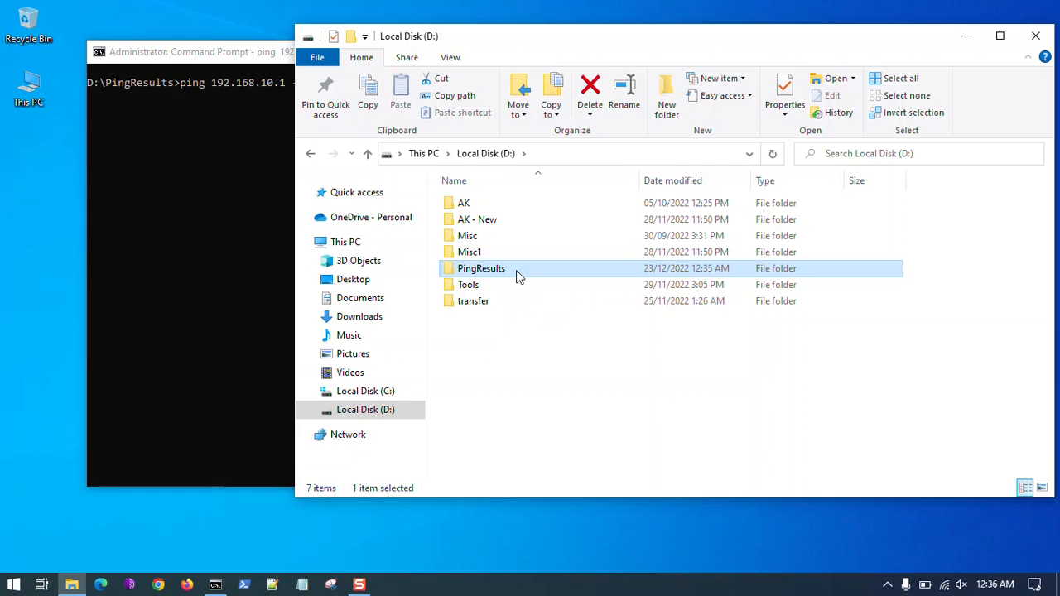
pyautogui.doubleClick(481, 268)
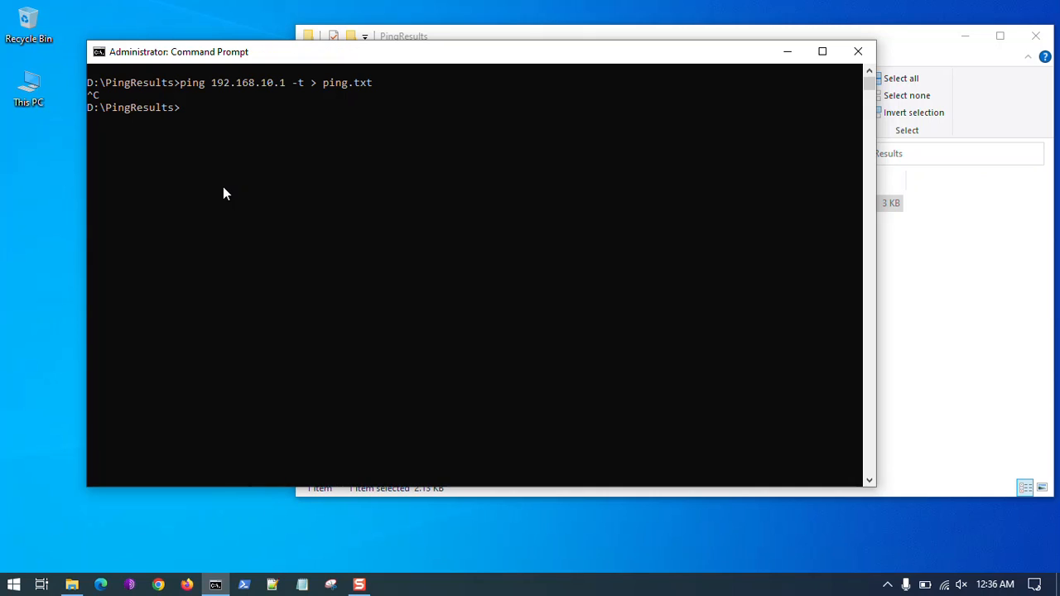
pyautogui.moveTo(692, 265)
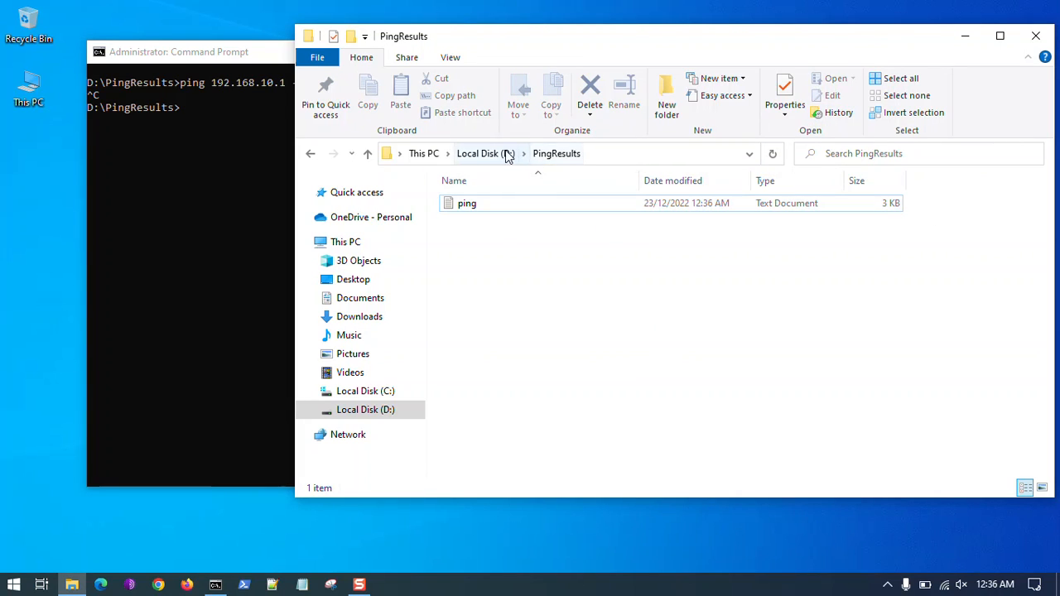
# View ping.txt's saved replies from 192.168.10.1 in Notepad, then close it
pyautogui.click(467, 202)
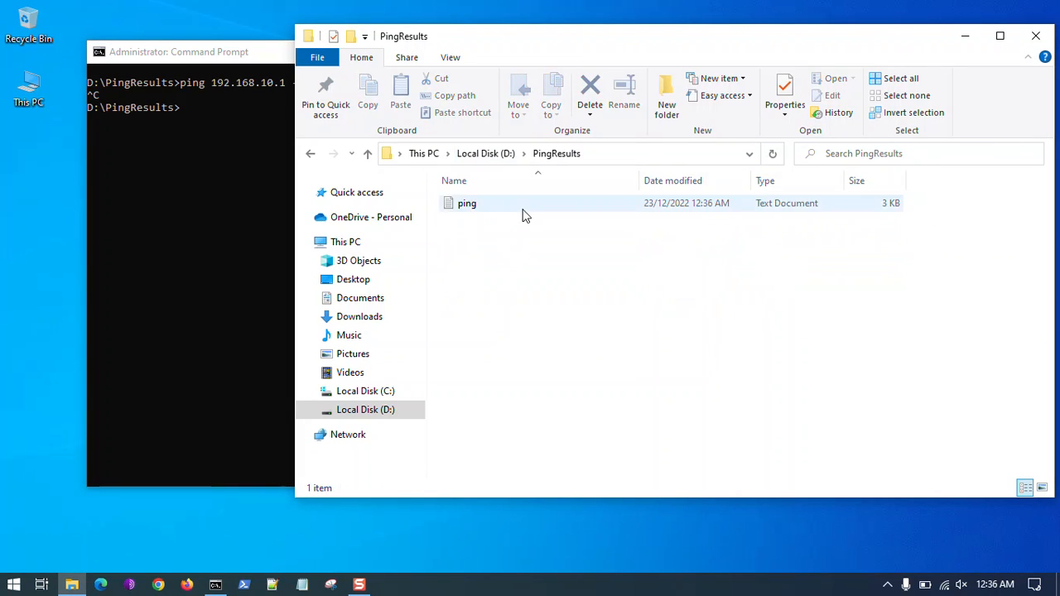
pyautogui.doubleClick(467, 202)
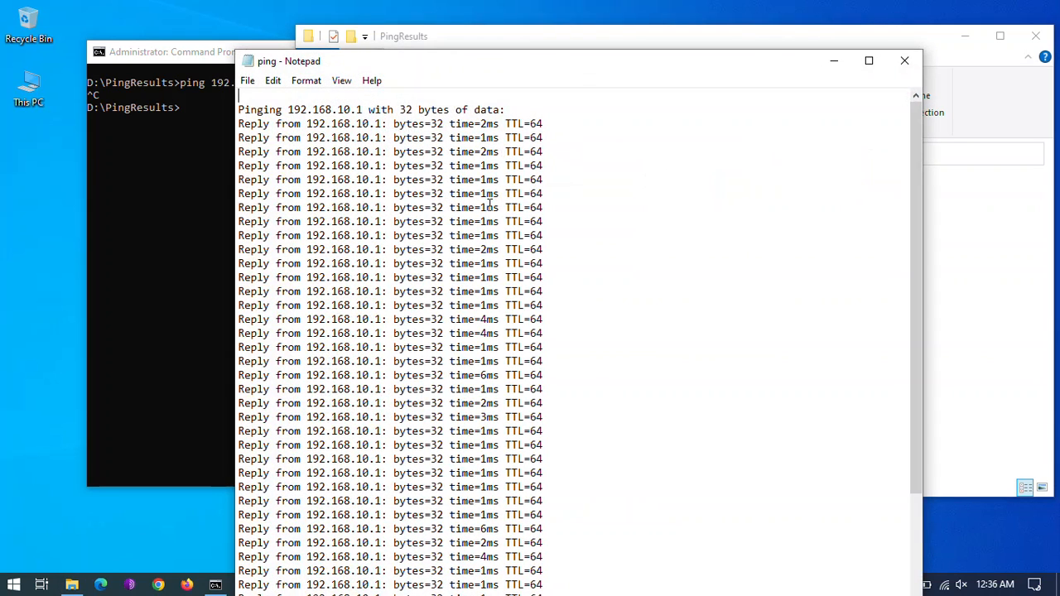
pyautogui.scroll(-3)
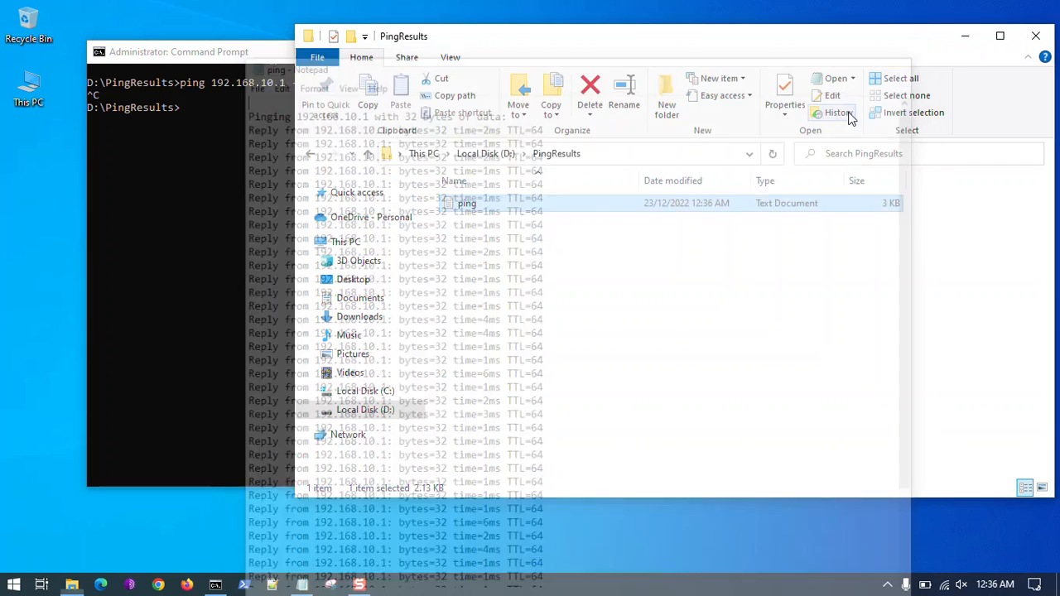
pyautogui.click(1034, 36)
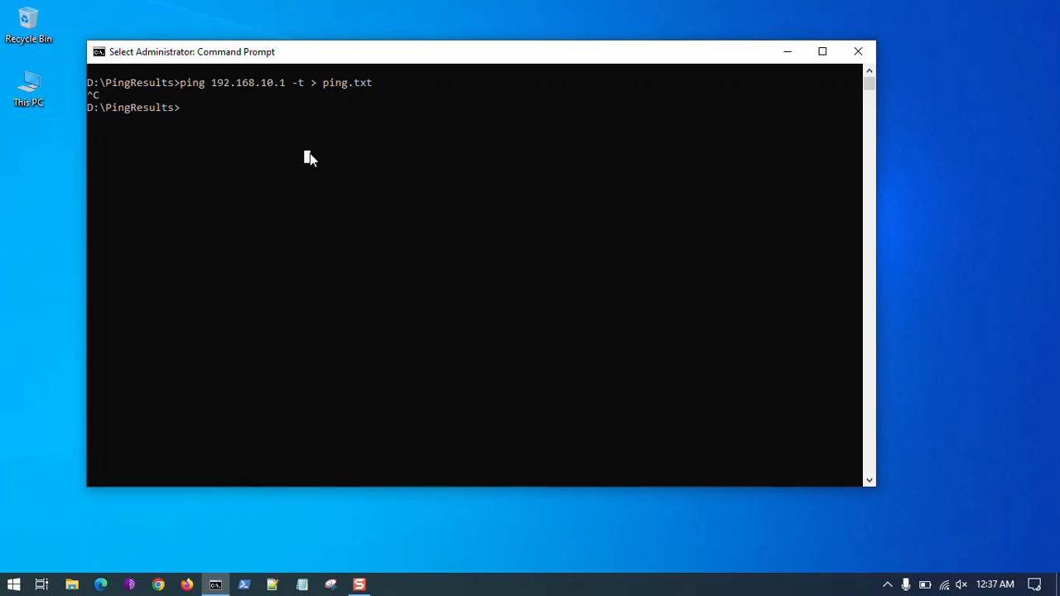
# Clear the screen and start a ping command to 192.168.10.1
pyautogui.write('cls')
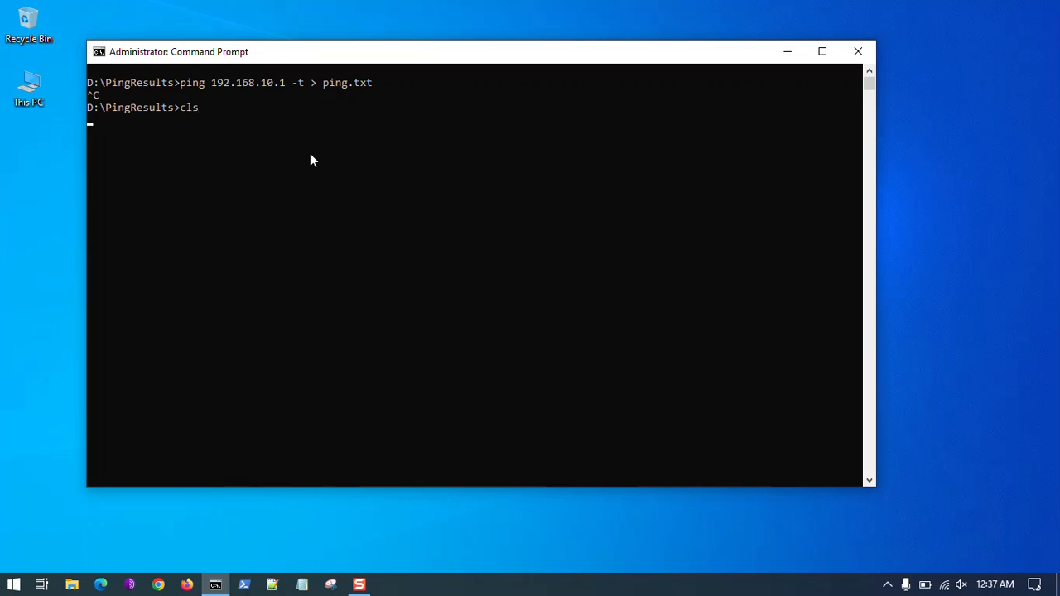
pyautogui.write('ping')
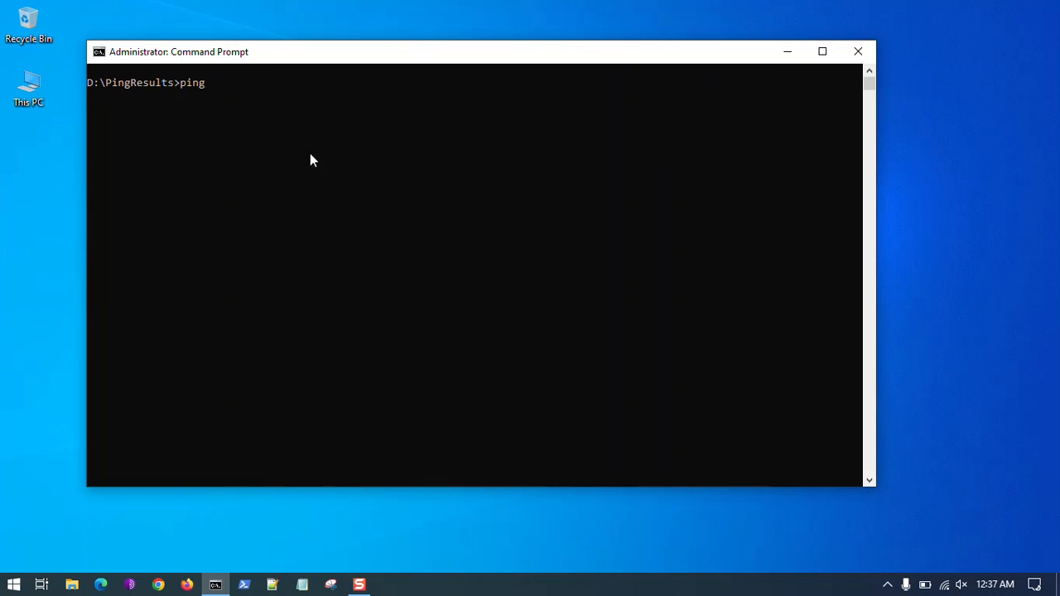
pyautogui.write('192')
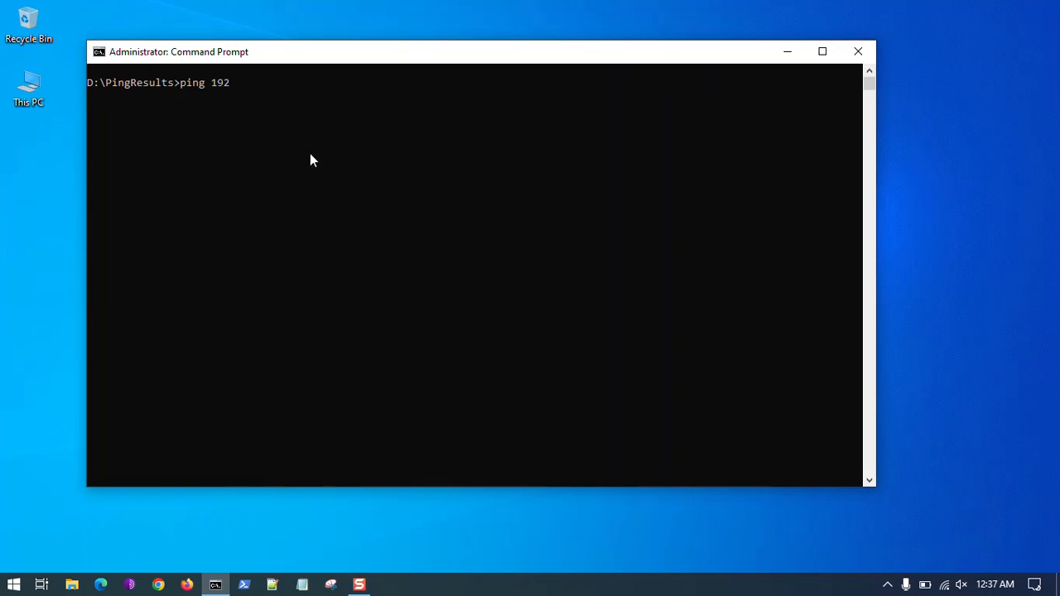
pyautogui.write('.168.10.')
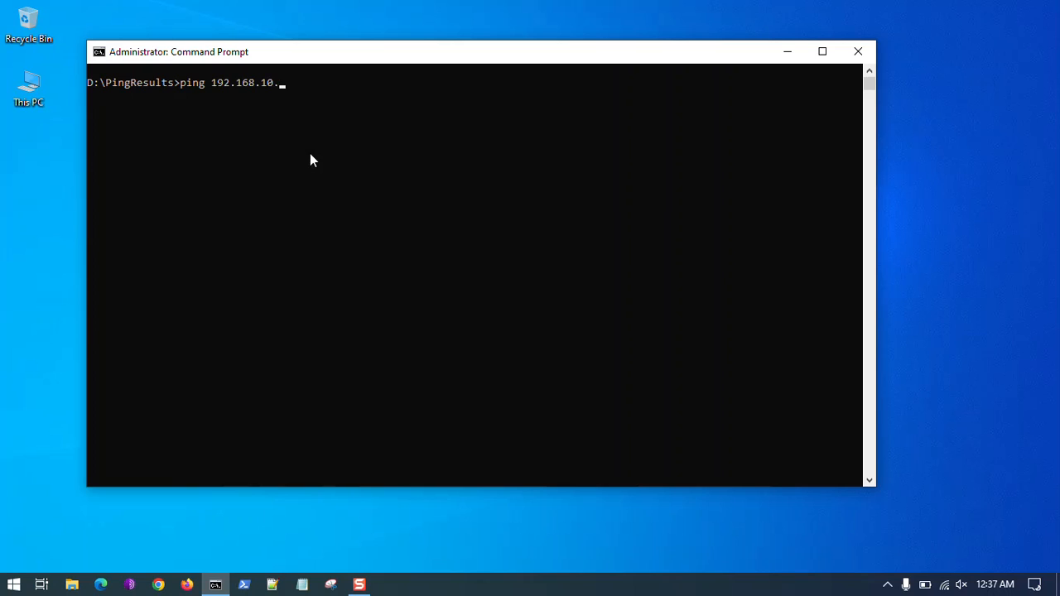
pyautogui.write('1 -')
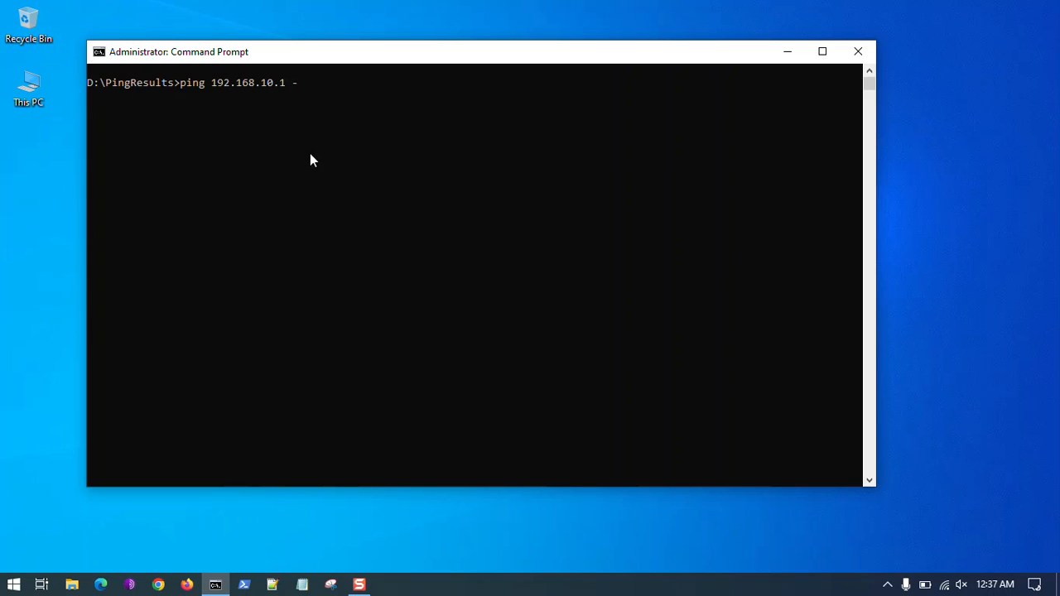
# Limit the ping to 3 packets with -n 3 and redirect it into ping1.txt
pyautogui.write('n')
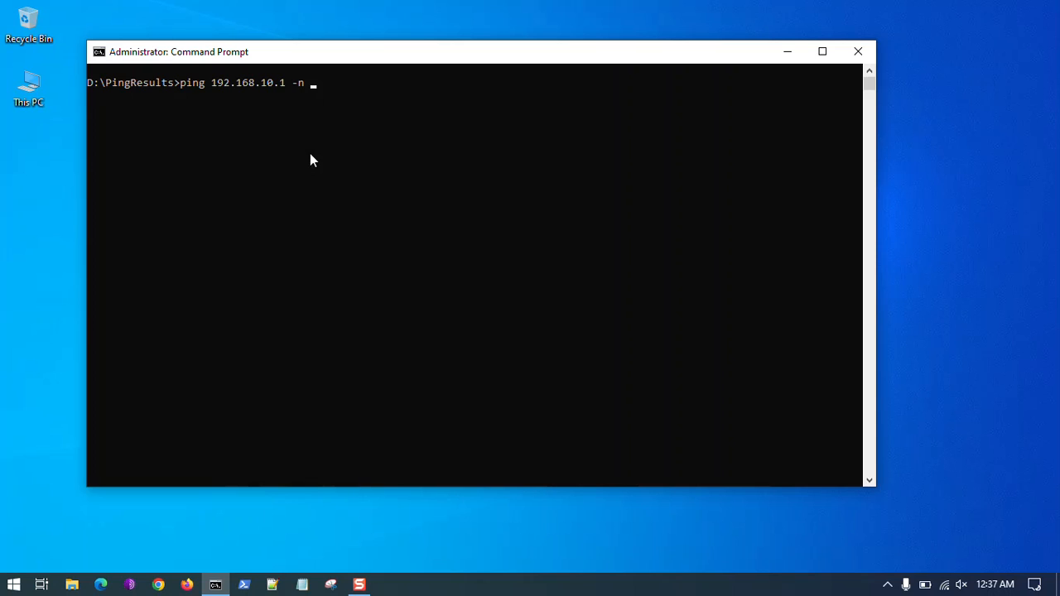
pyautogui.write('3')
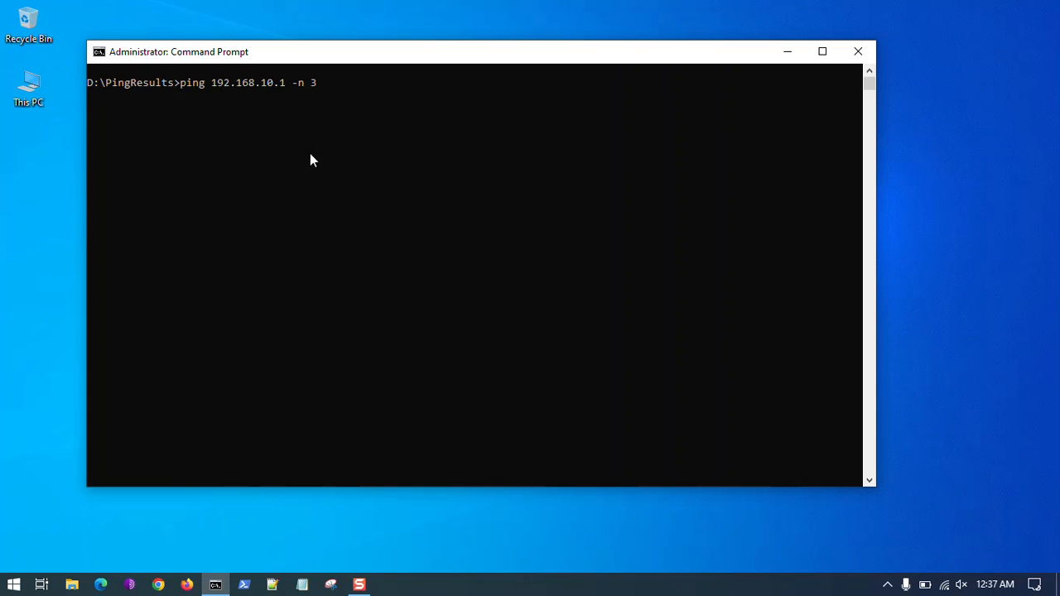
pyautogui.write('>')
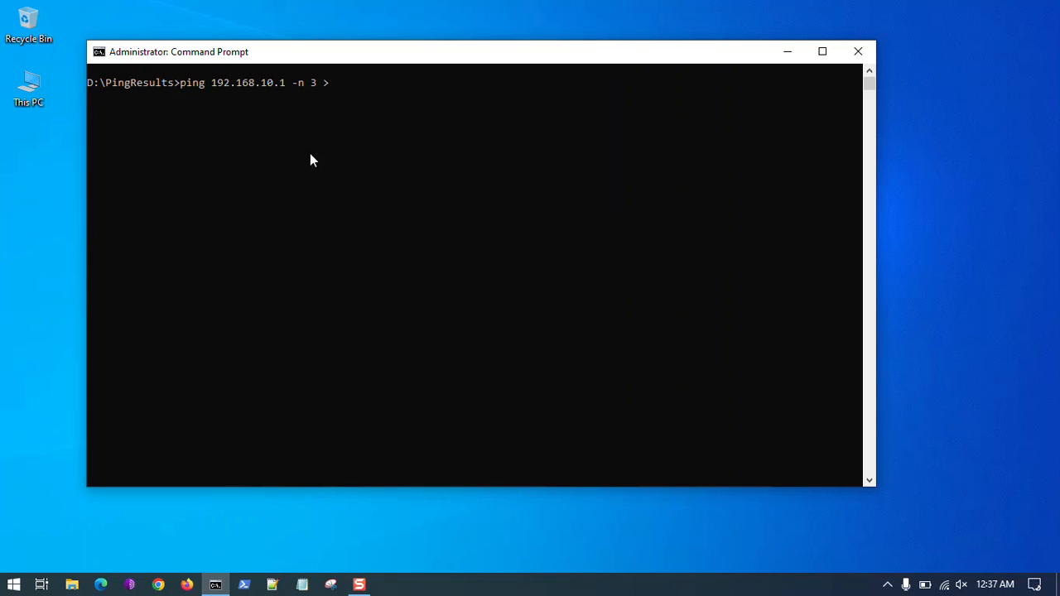
pyautogui.write('ping')
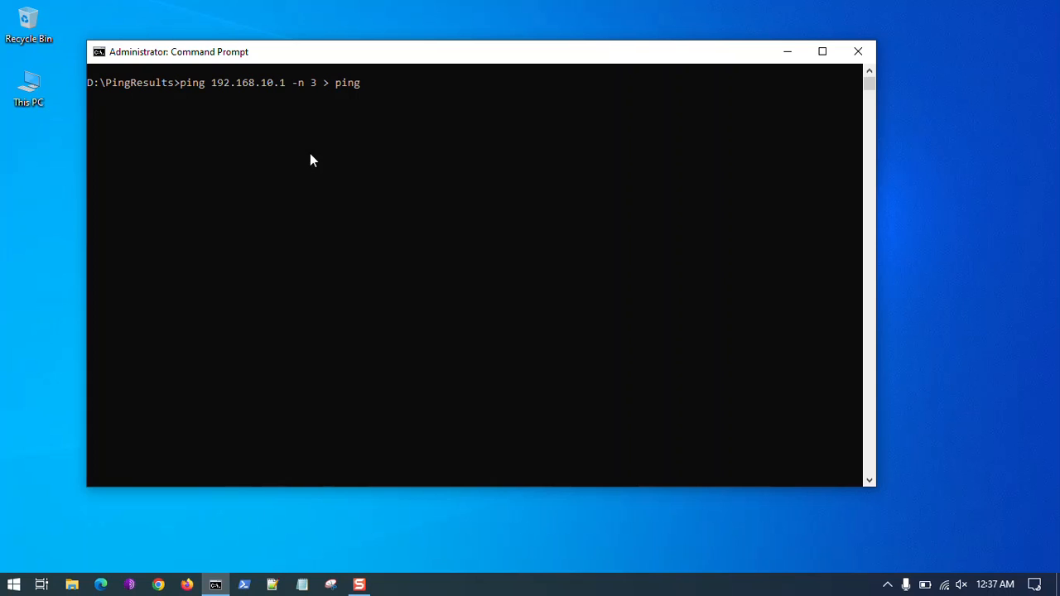
pyautogui.write('1.')
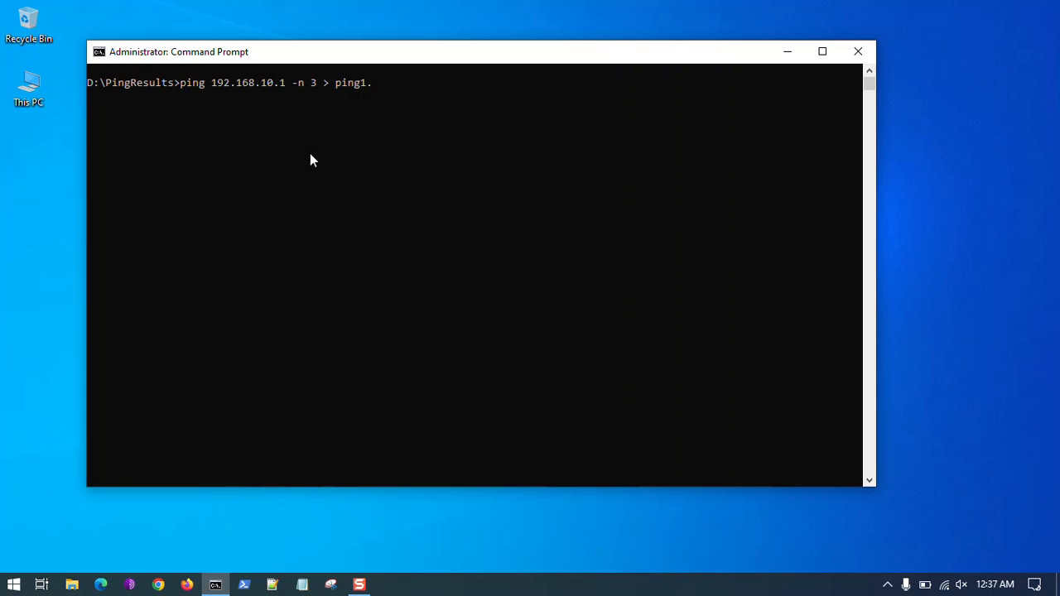
pyautogui.write('txt')
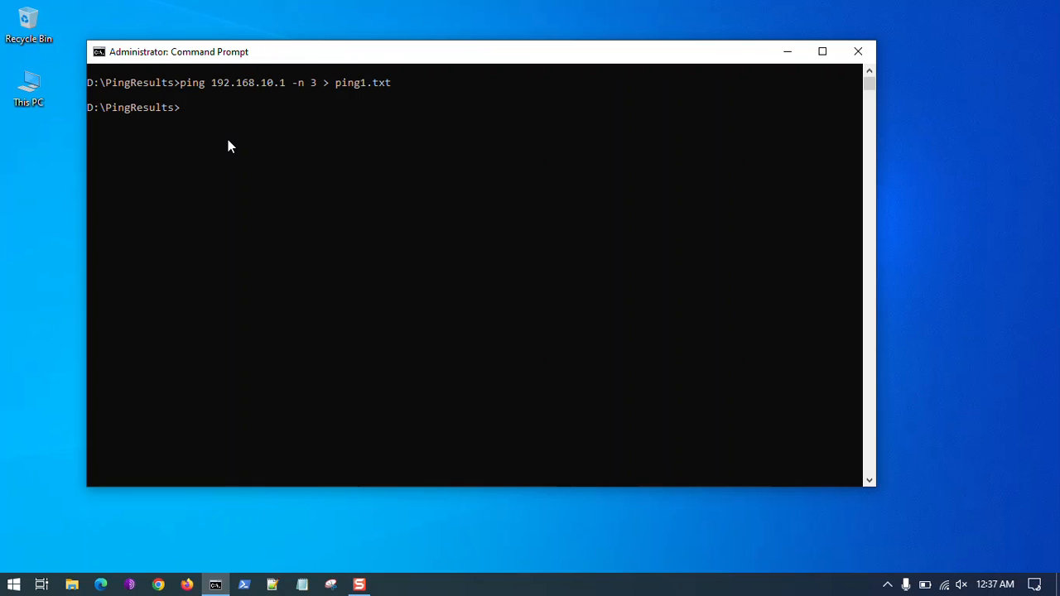
pyautogui.moveTo(315, 114)
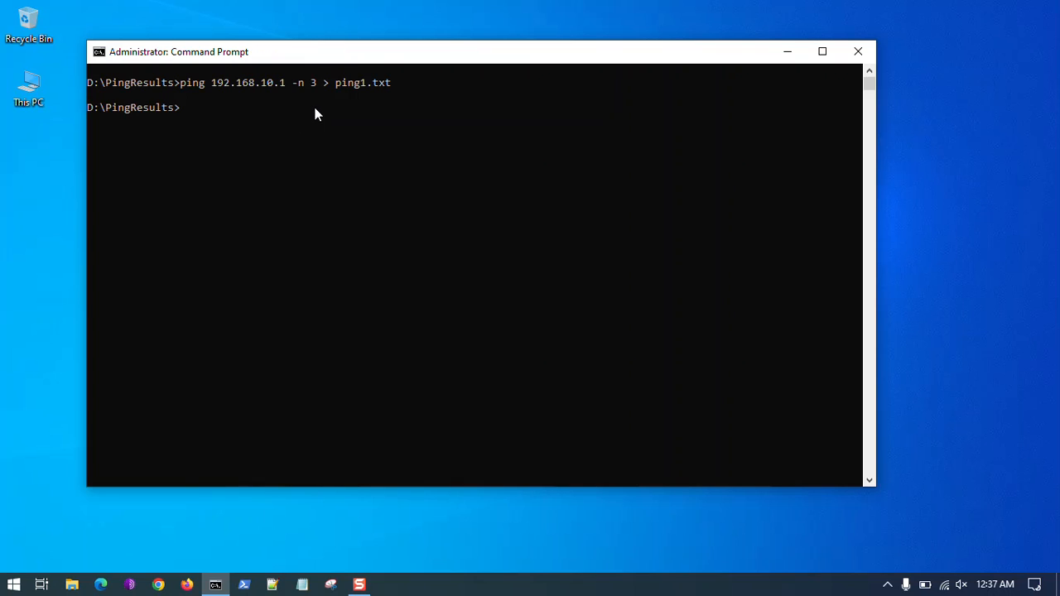
pyautogui.moveTo(321, 96)
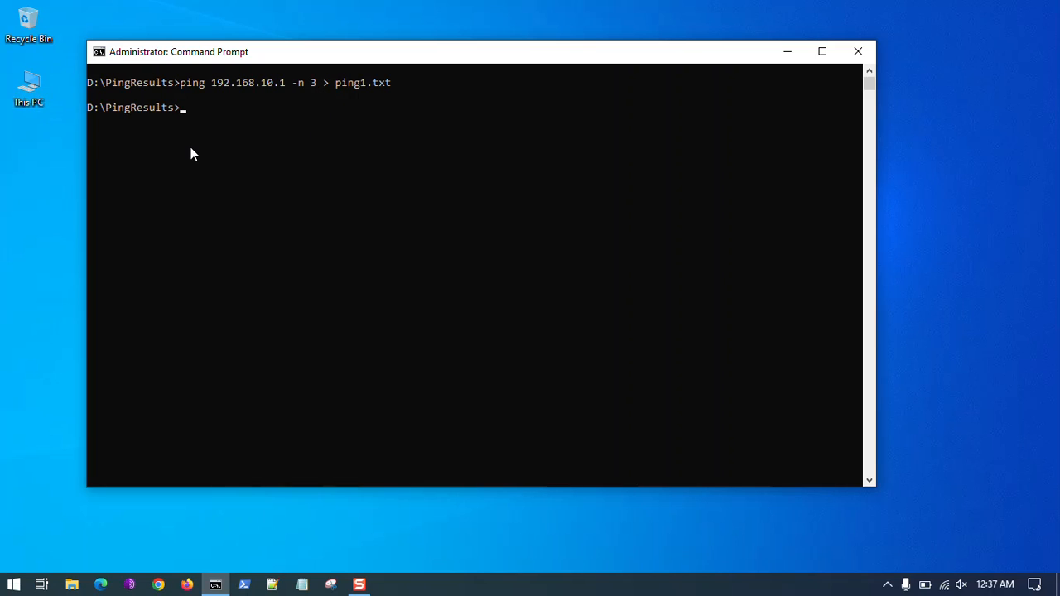
# Browse File Explorer to D:\PingResults and open ping1 in Notepad showing three replies
pyautogui.click(73, 585)
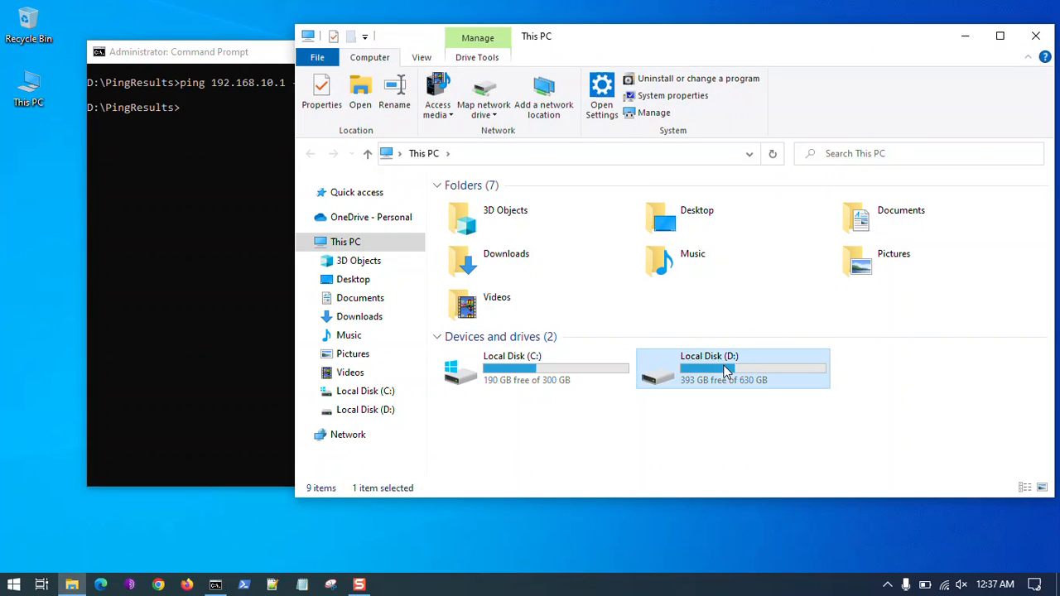
pyautogui.doubleClick(732, 368)
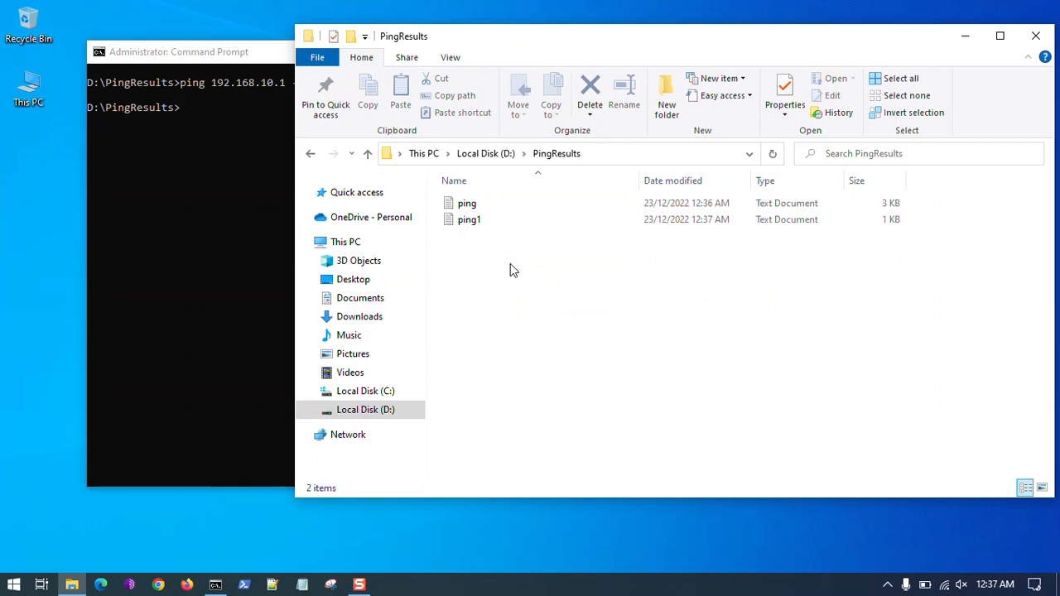
pyautogui.click(469, 219)
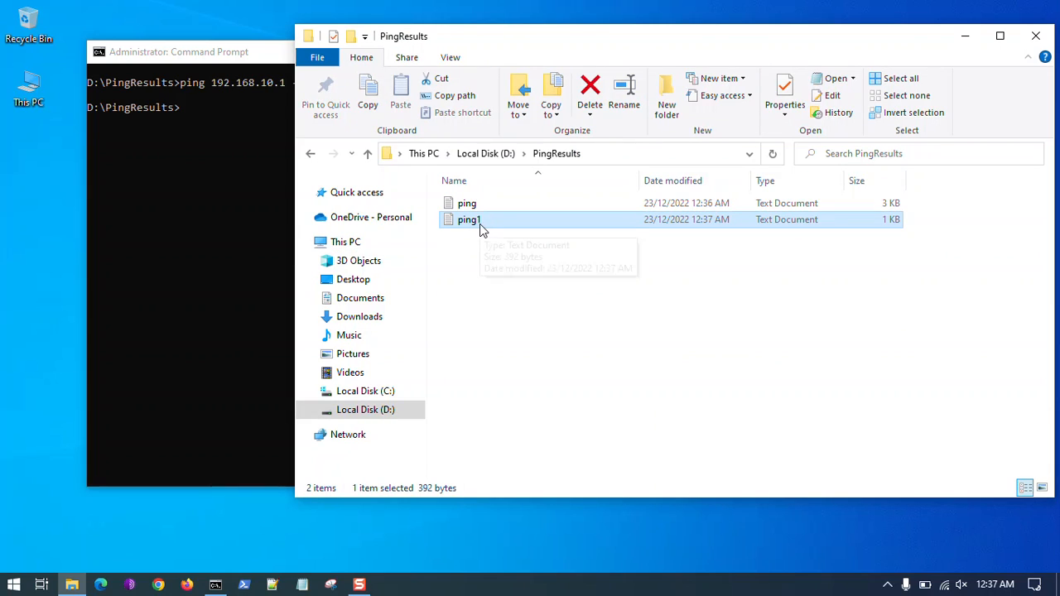
pyautogui.click(467, 202)
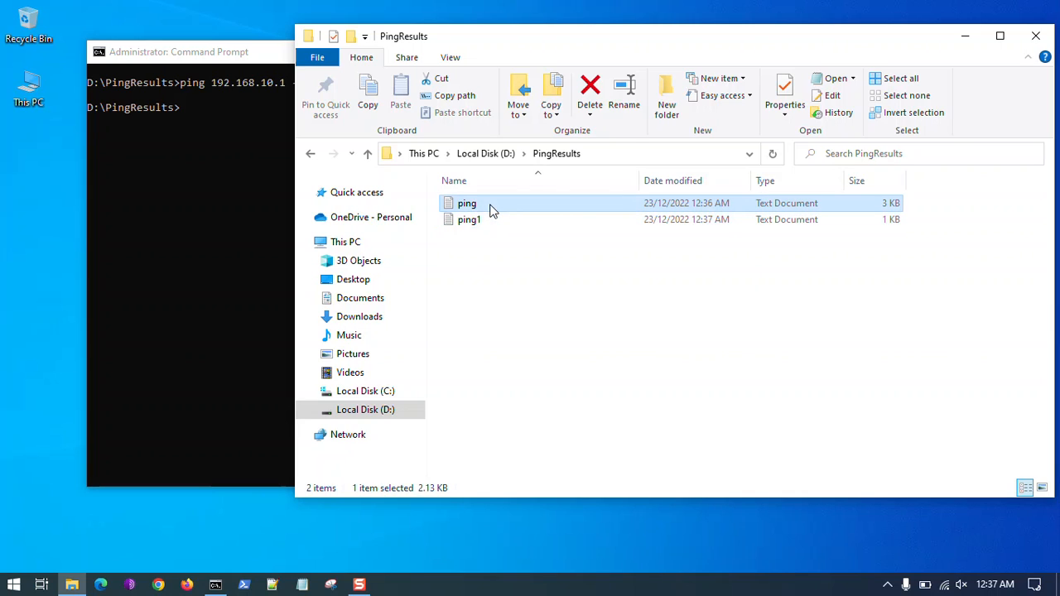
pyautogui.doubleClick(467, 202)
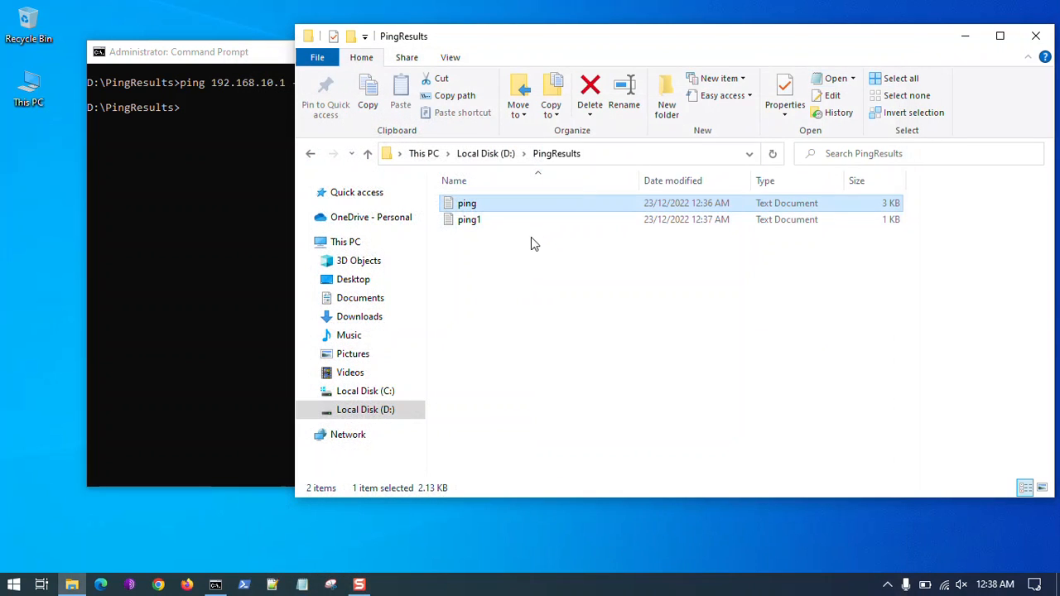
pyautogui.doubleClick(468, 219)
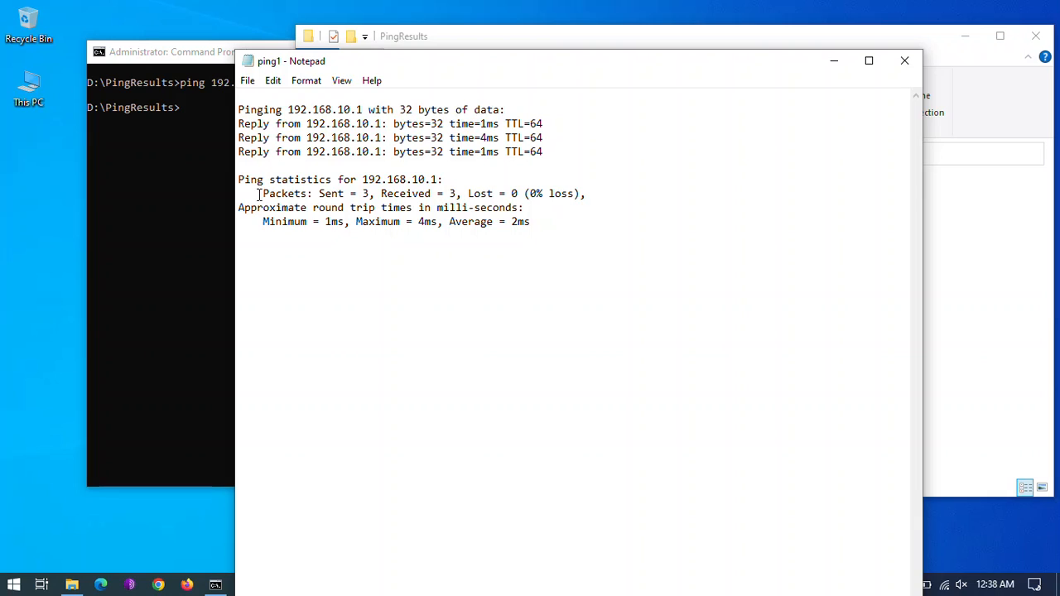
pyautogui.moveTo(258, 192); pyautogui.dragTo(367, 192)
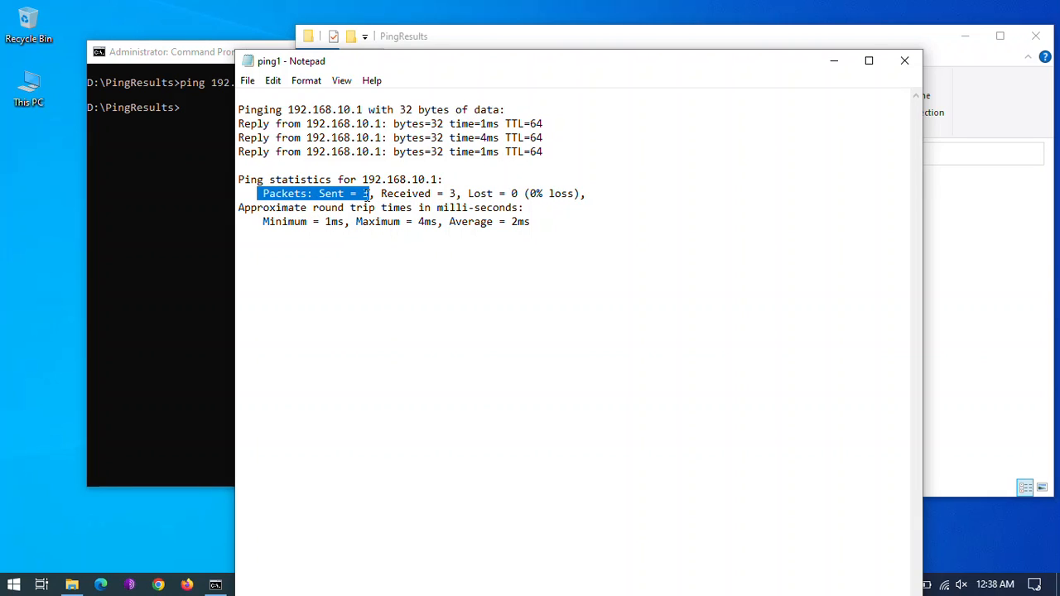
pyautogui.click(394, 245)
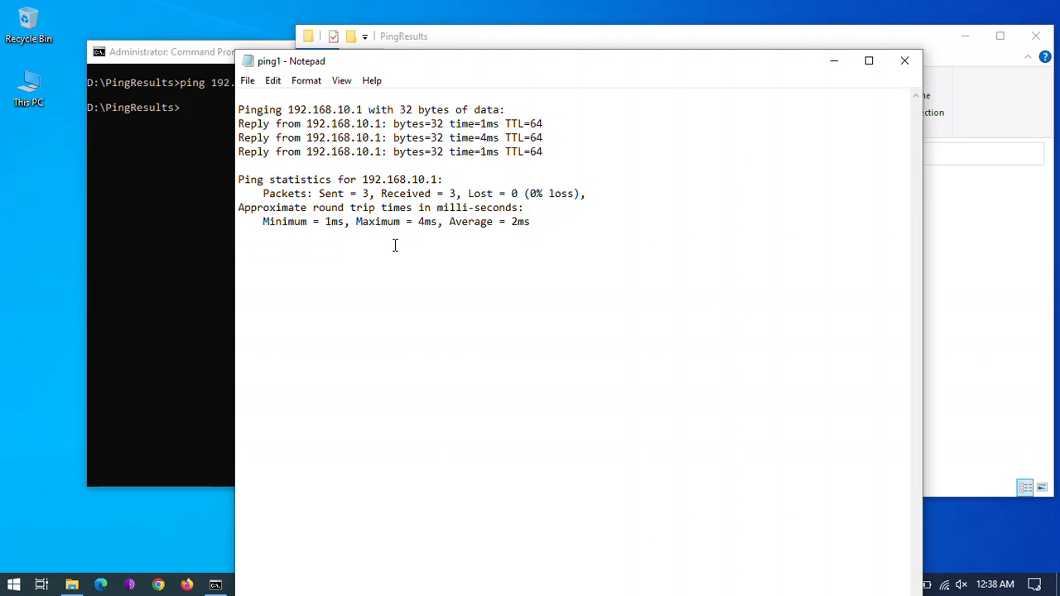